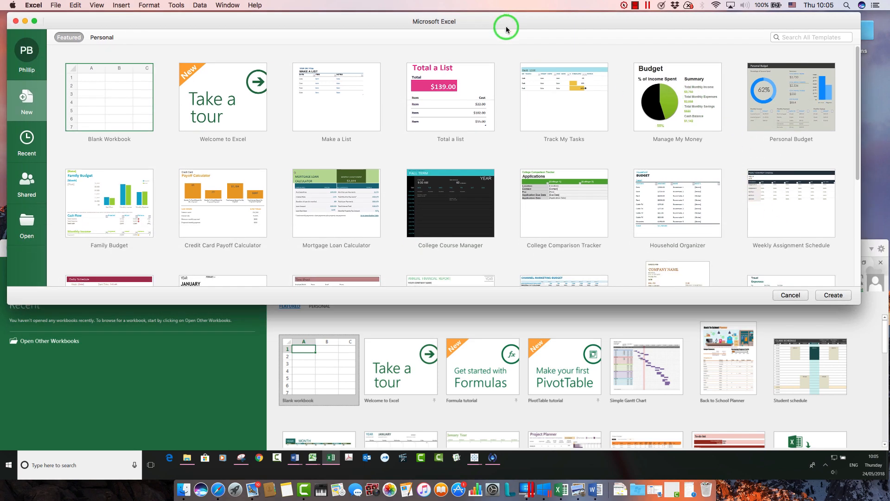
mouse_move(453, 159)
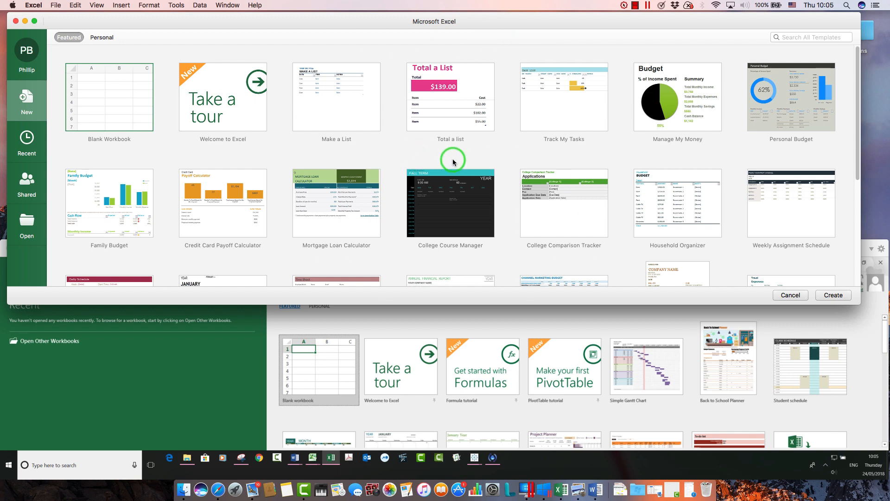
mouse_move(452, 162)
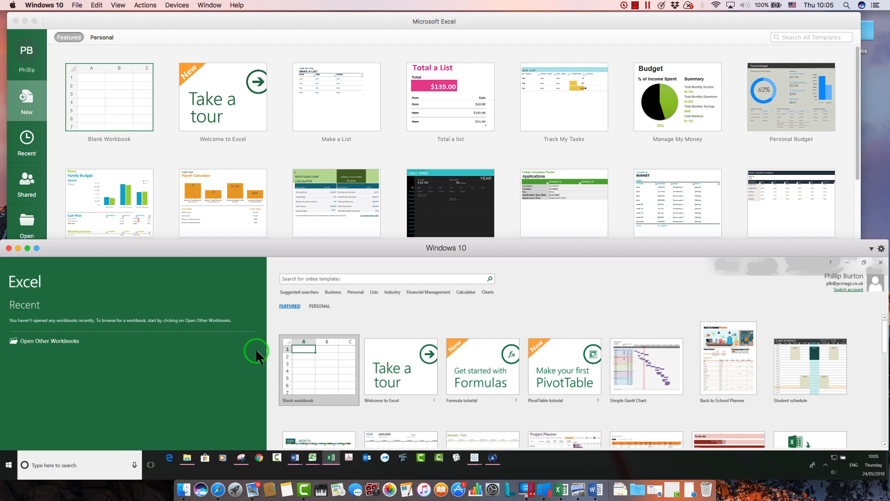
mouse_move(259, 356)
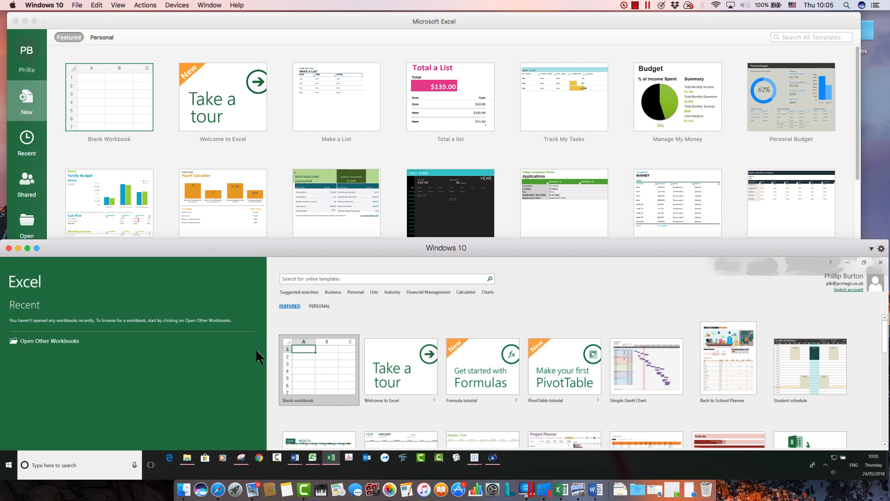
mouse_move(161, 29)
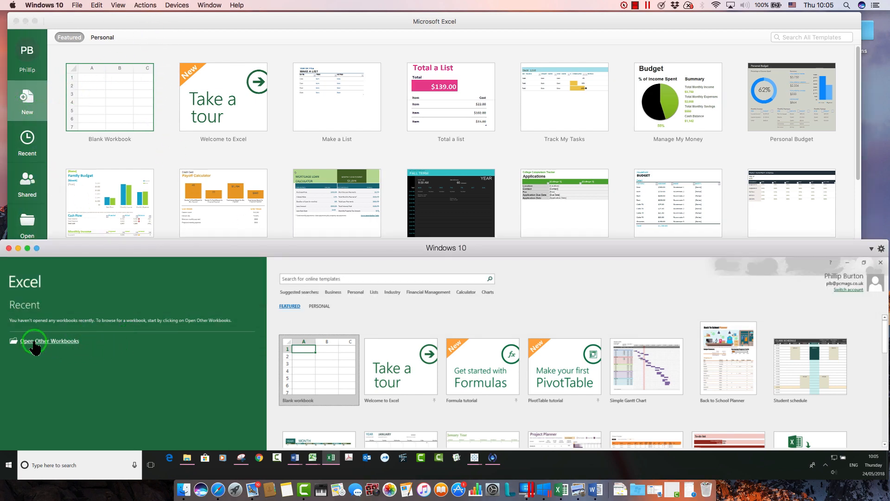
Browse for a workbook on Windows and on the Mac, then dismiss the Mac file browser and open dialog
click(50, 341)
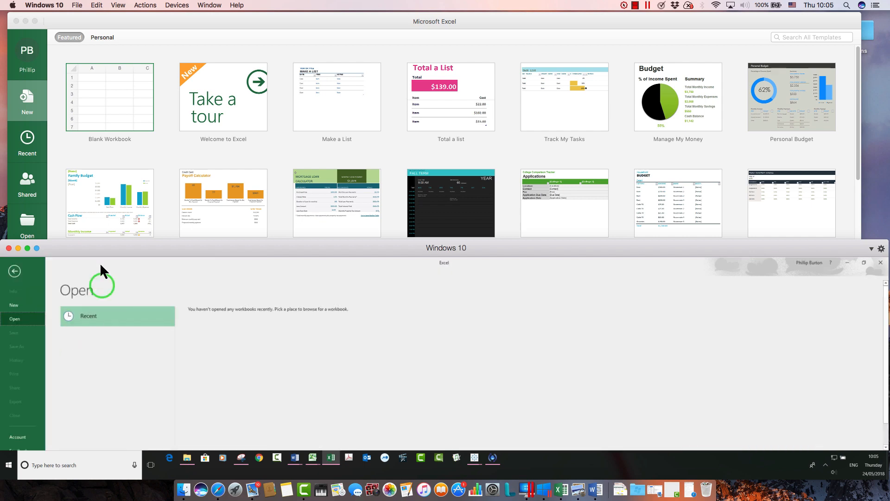
click(27, 224)
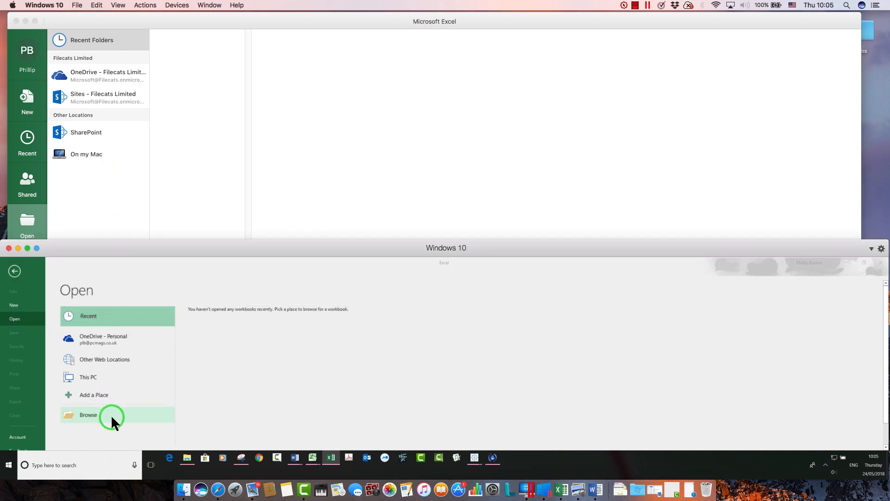
click(86, 154)
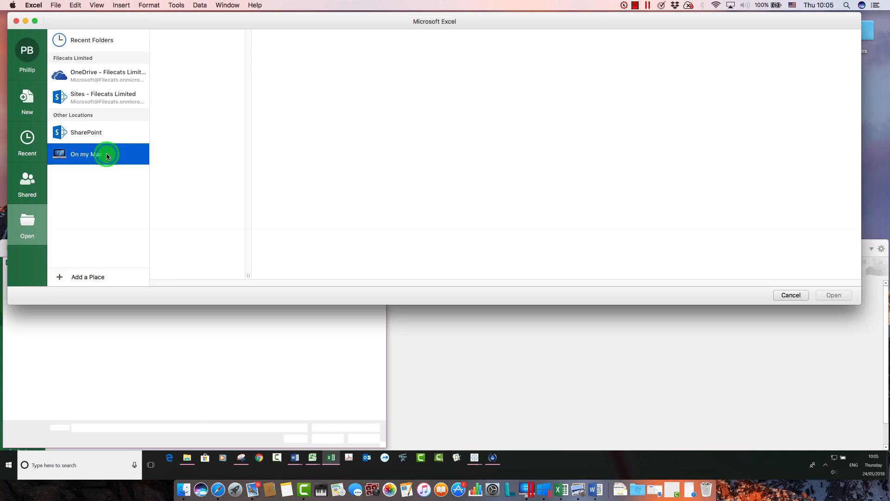
click(85, 154)
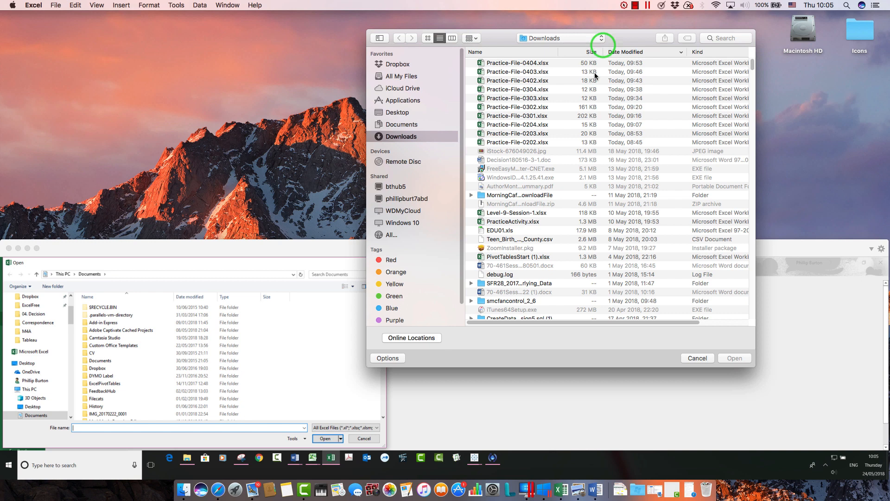
click(412, 337)
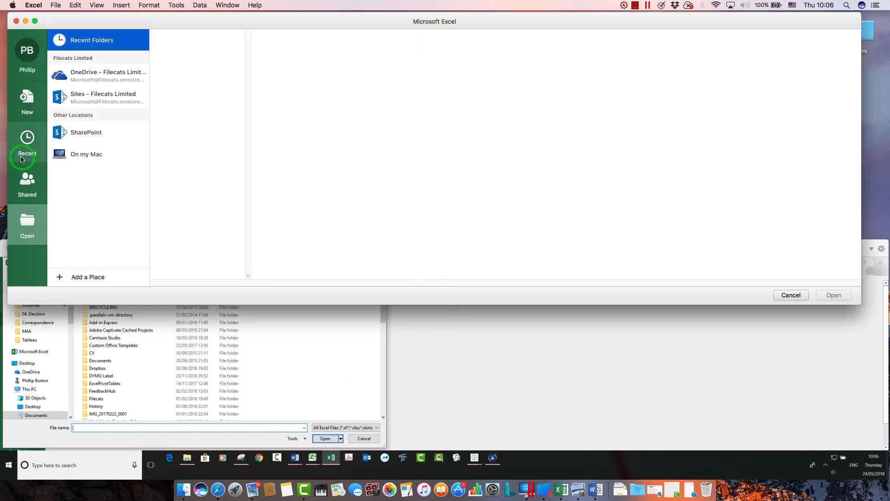
mouse_move(115, 114)
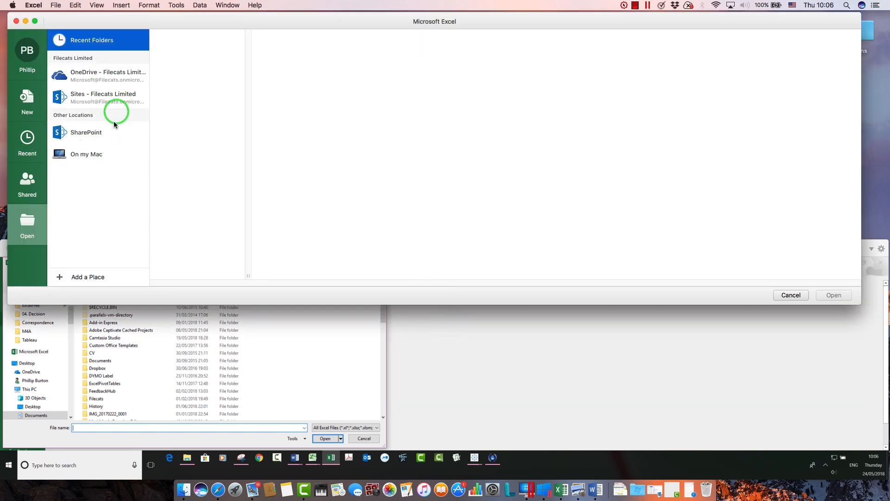
mouse_move(150, 282)
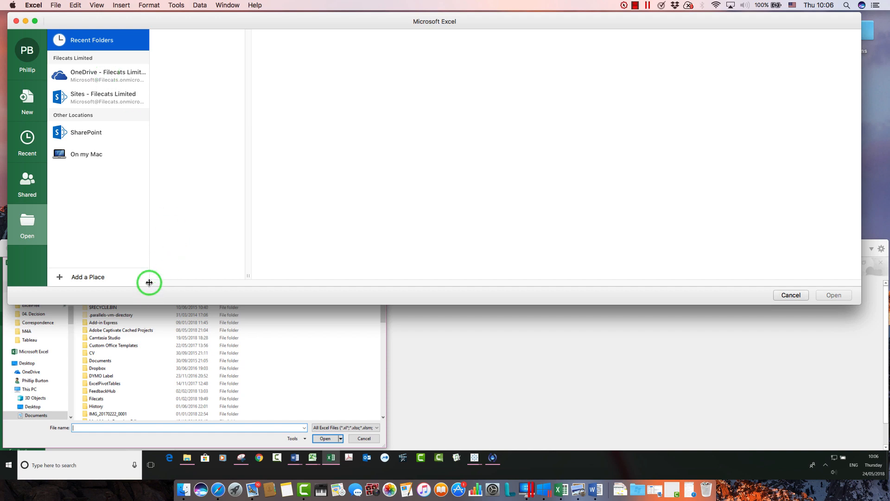
click(86, 154)
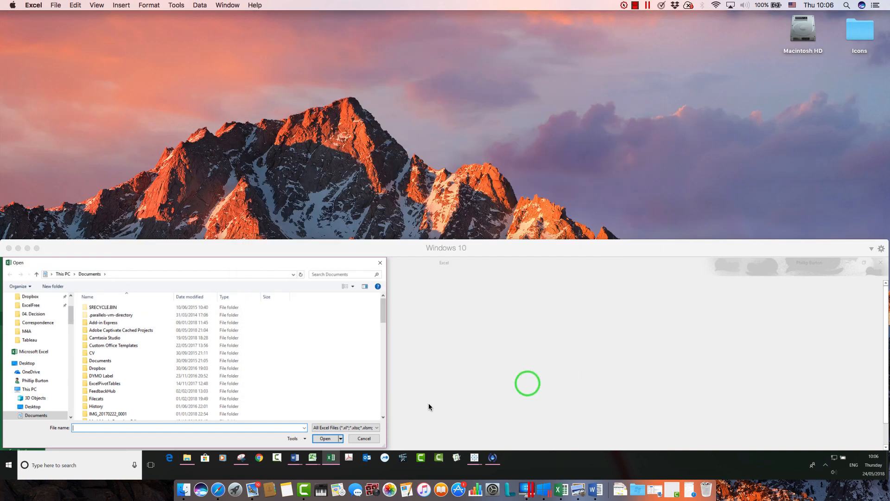
Cancel the Windows open dialog to get Book1 and create a blank workbook on the Mac
click(364, 438)
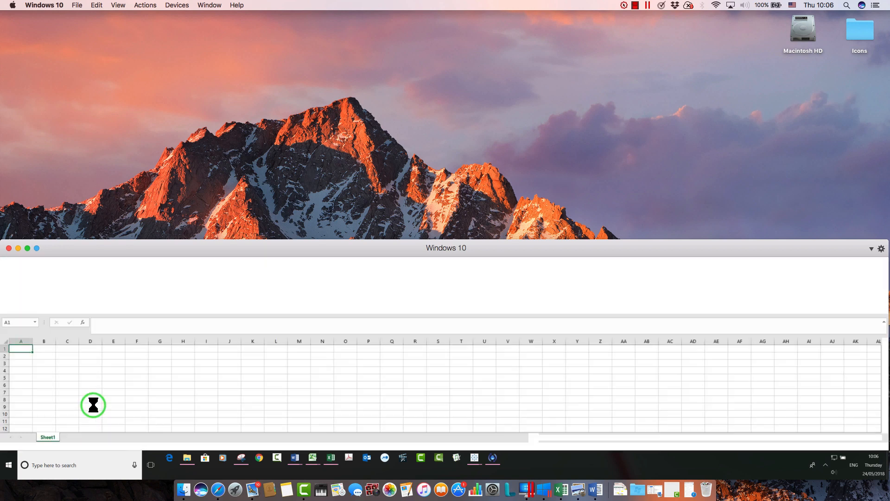
click(544, 490)
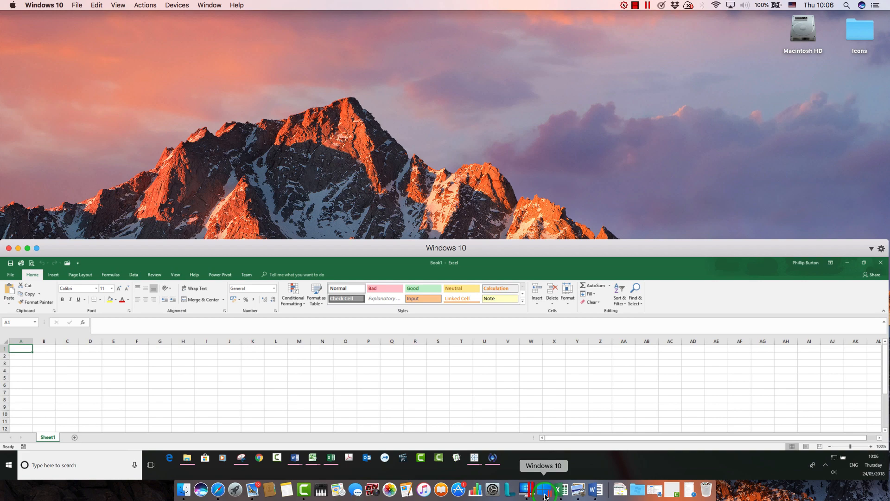
mouse_move(570, 489)
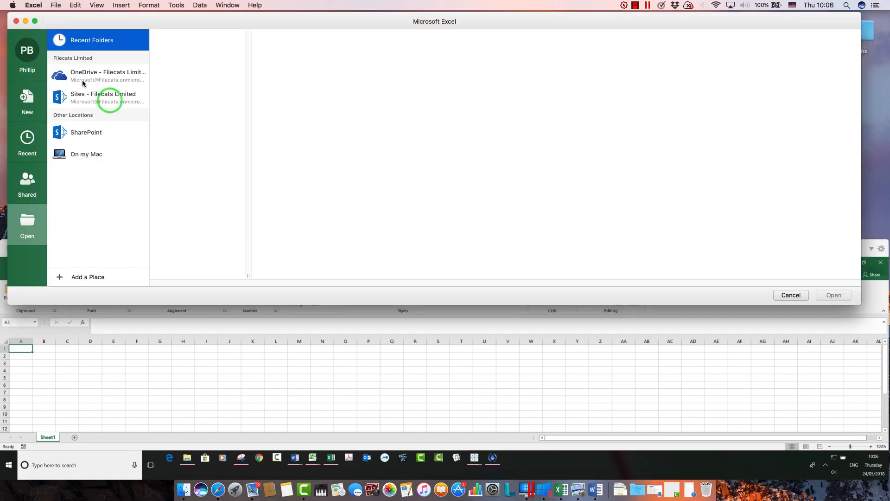
click(27, 102)
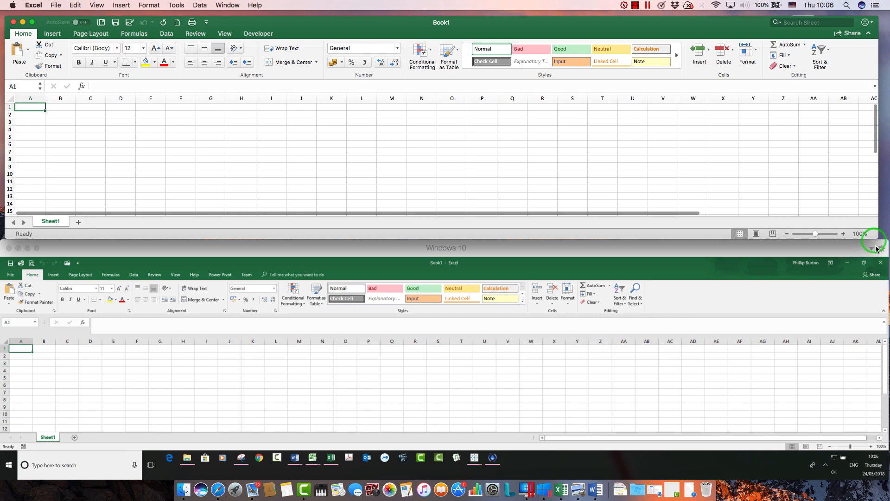
mouse_move(741, 267)
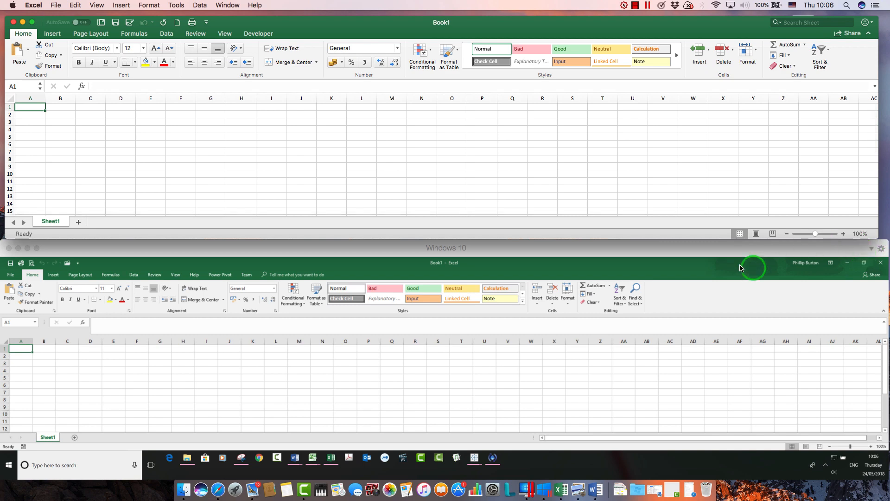
Browse the Mac Edit and Tools menus, then show the Windows Find & Select choices
click(74, 6)
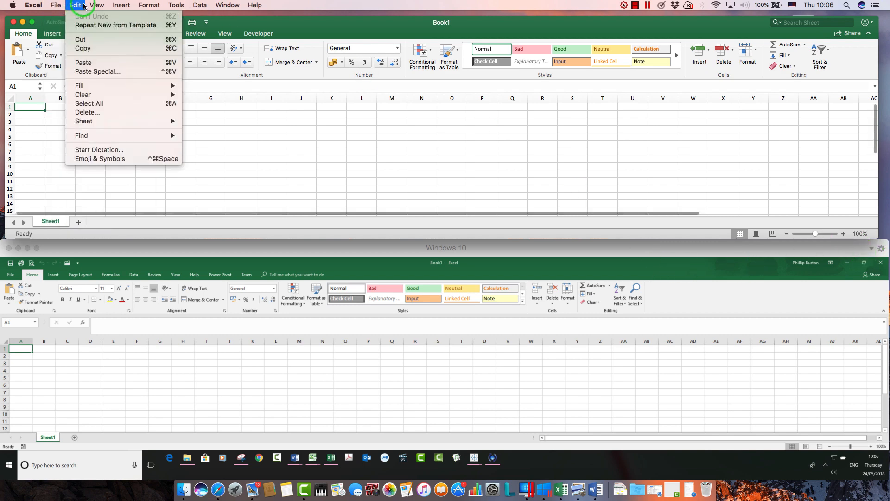
click(175, 6)
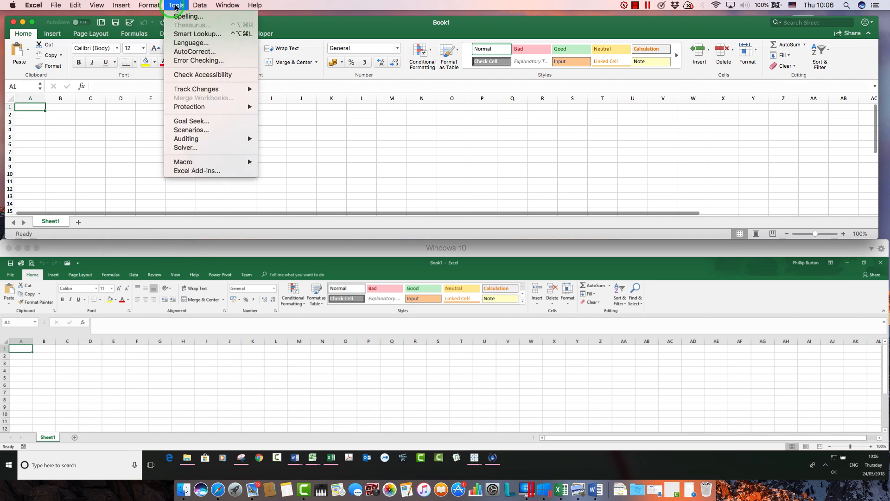
click(76, 6)
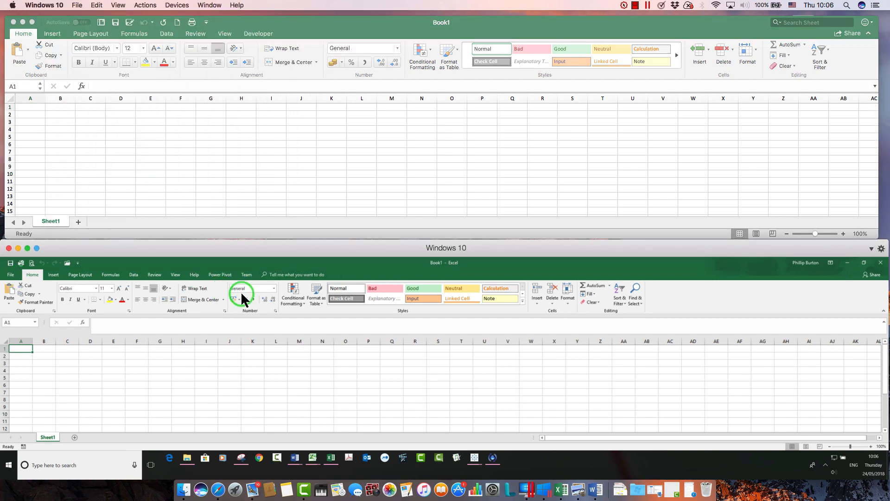
mouse_move(239, 299)
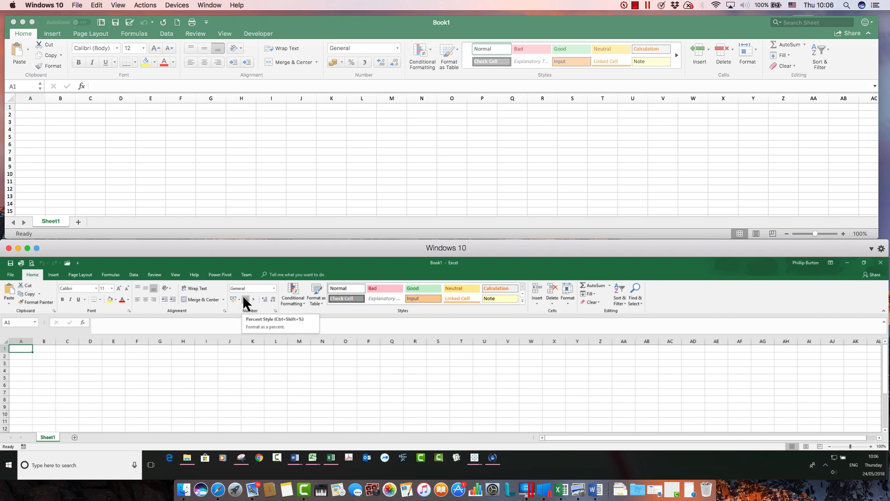
mouse_move(436, 84)
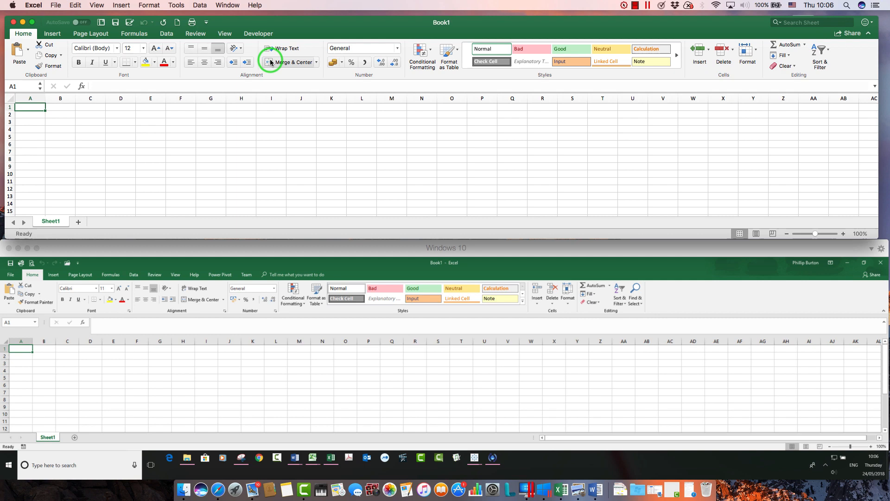
mouse_move(676, 322)
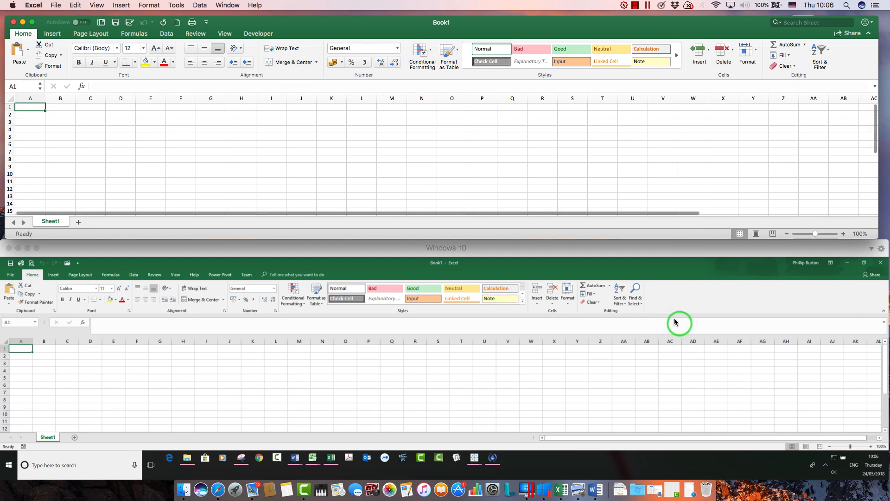
mouse_move(757, 281)
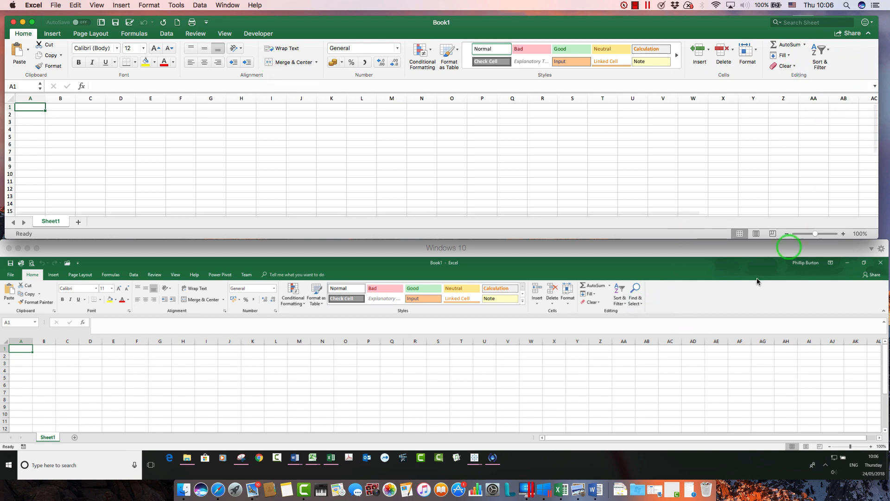
click(635, 298)
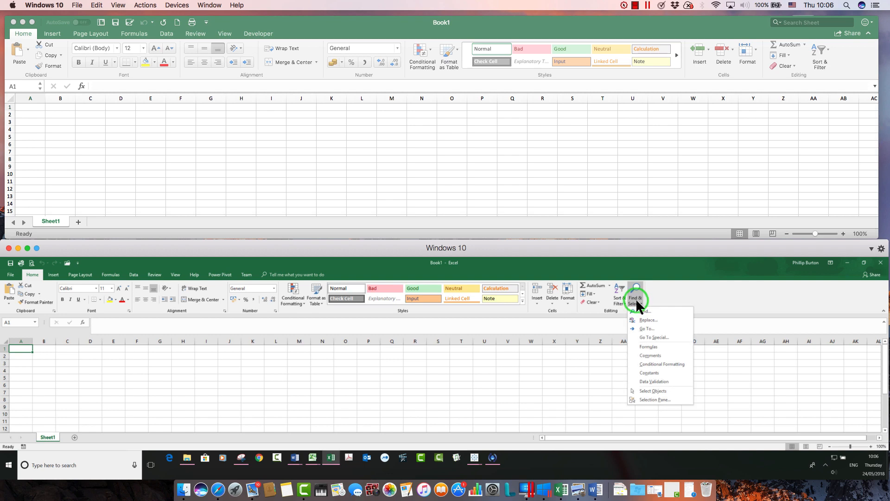
mouse_move(665, 407)
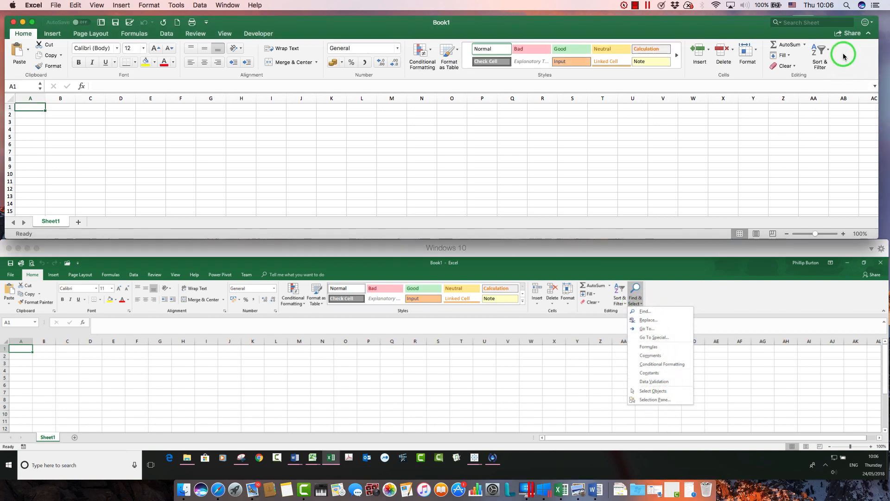
mouse_move(864, 64)
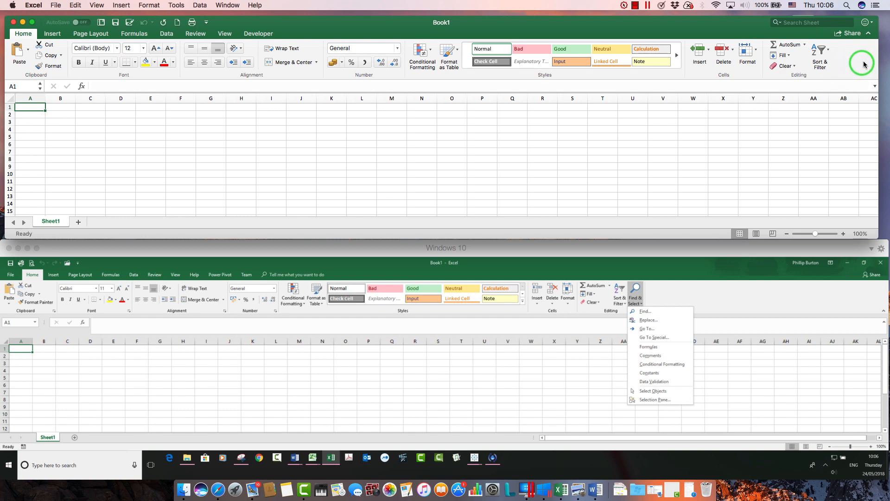
mouse_move(108, 7)
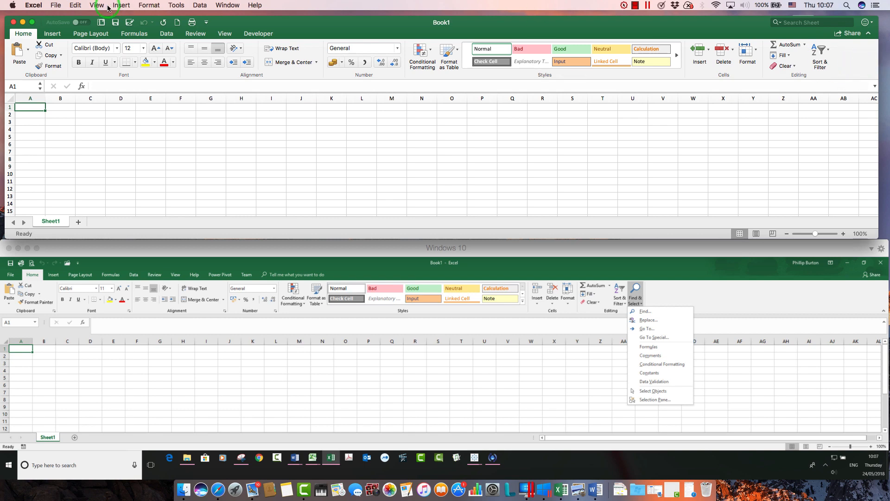
Browse the Mac Edit > Find commands and close them, leaving the Windows find list shown
click(75, 5)
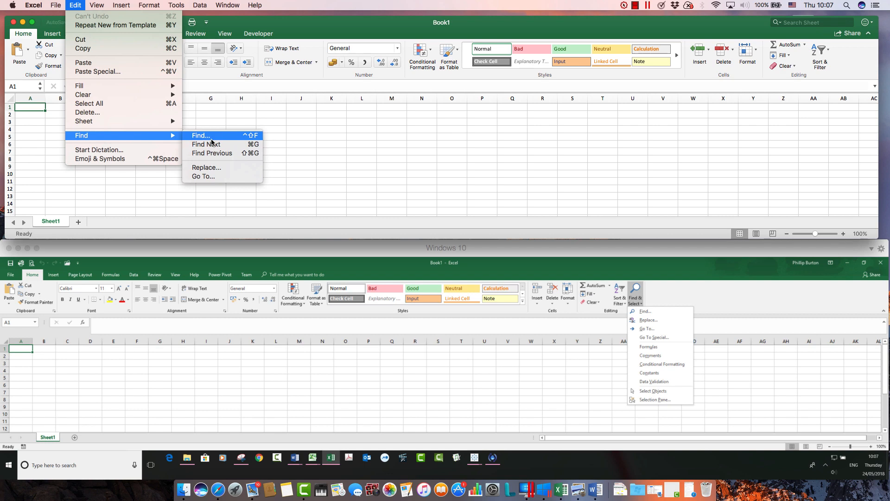
mouse_move(221, 145)
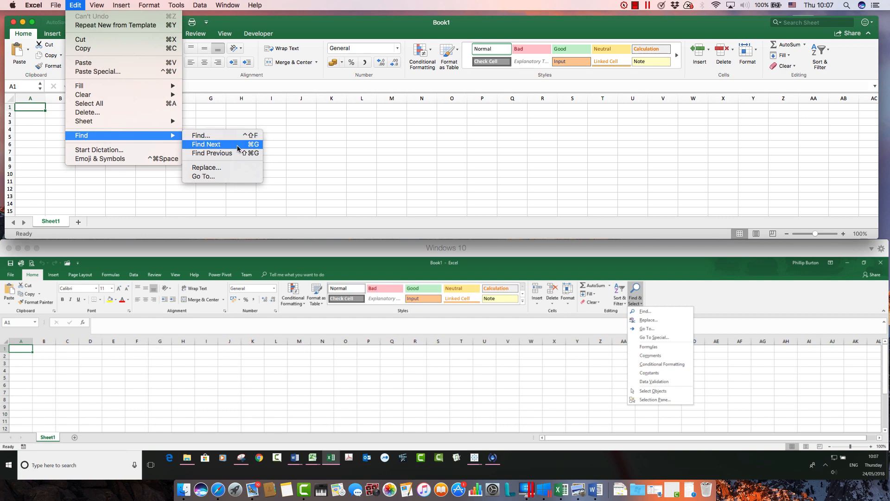
mouse_move(212, 153)
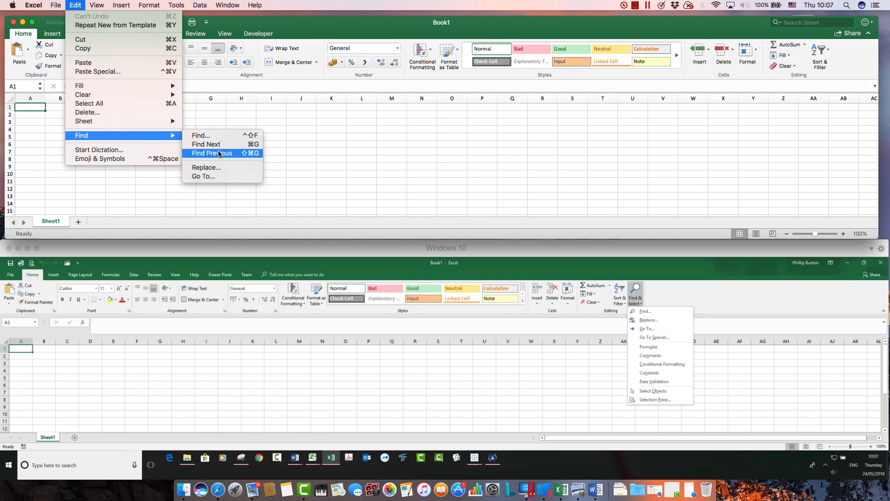
mouse_move(213, 126)
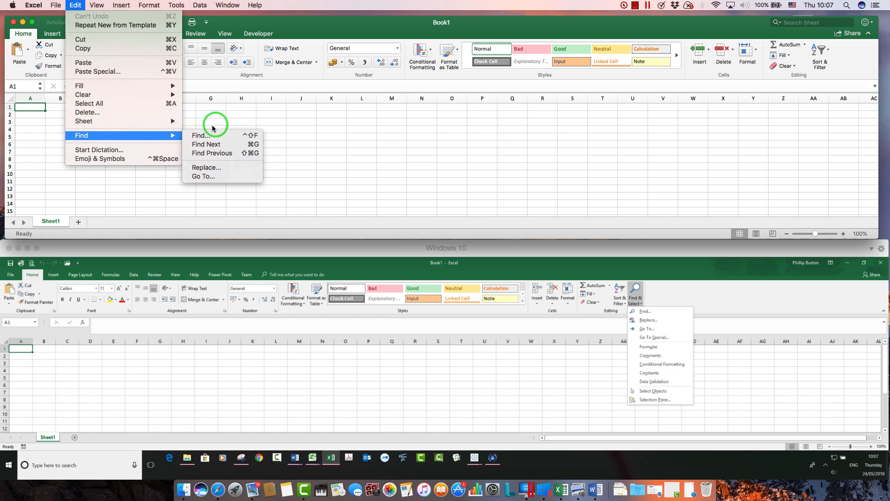
click(38, 107)
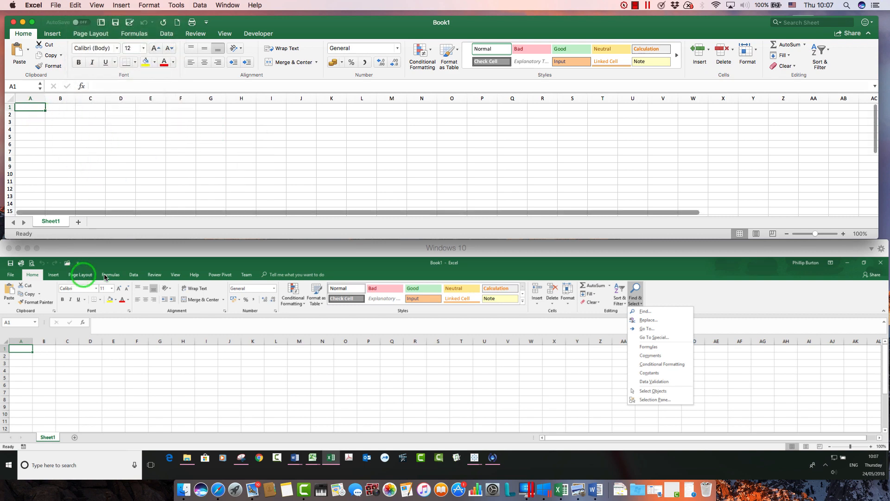
click(10, 274)
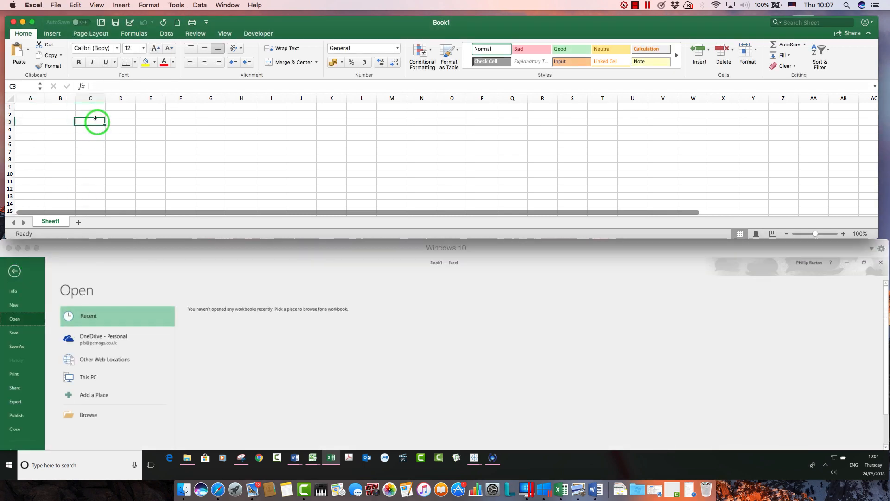
click(55, 5)
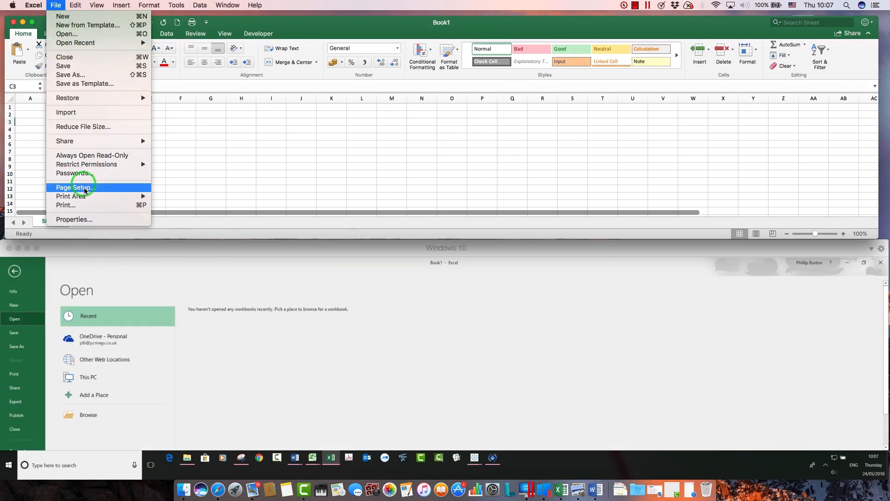
mouse_move(70, 195)
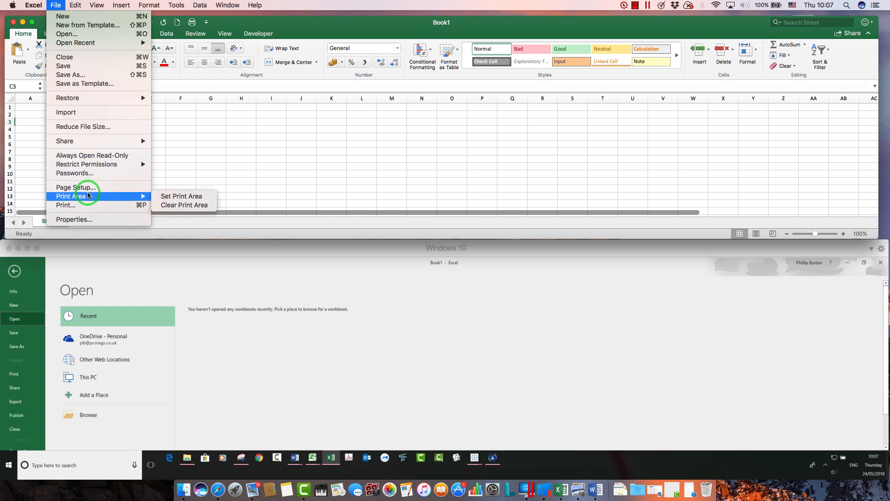
mouse_move(65, 205)
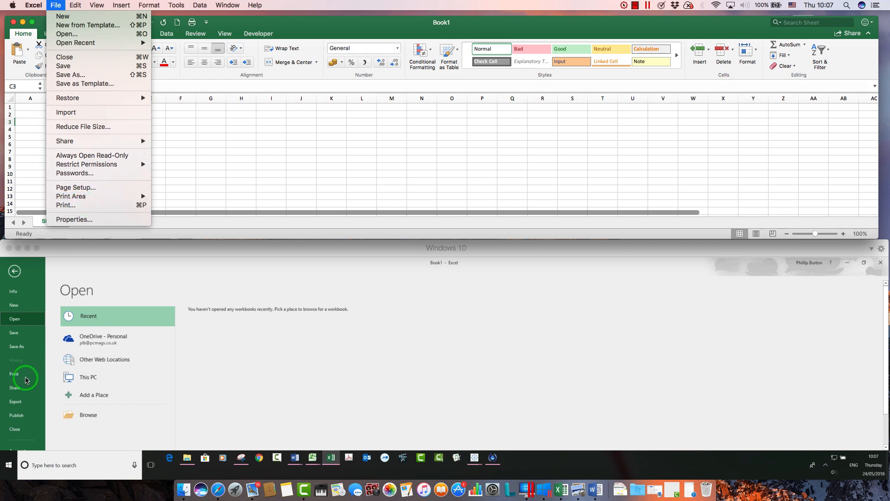
mouse_move(243, 137)
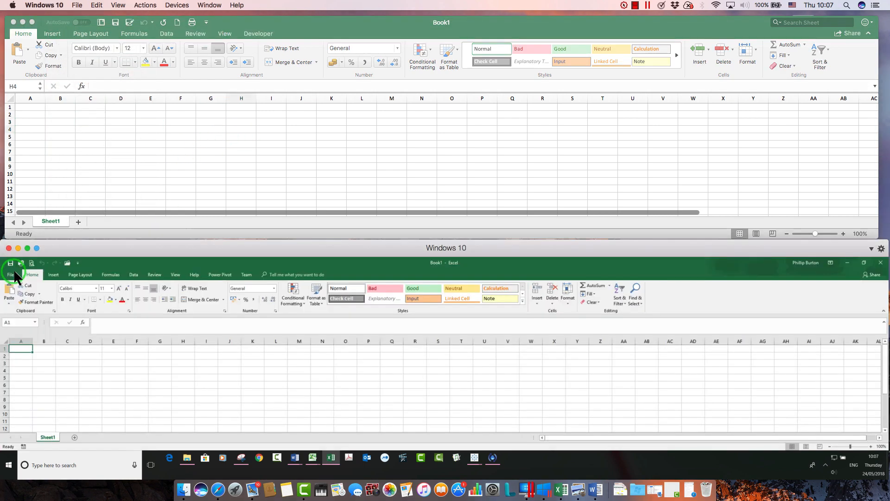
Enter =B2*C2 into D2 of the Windows and Mac workbooks and reselect D2 to check it
click(89, 355)
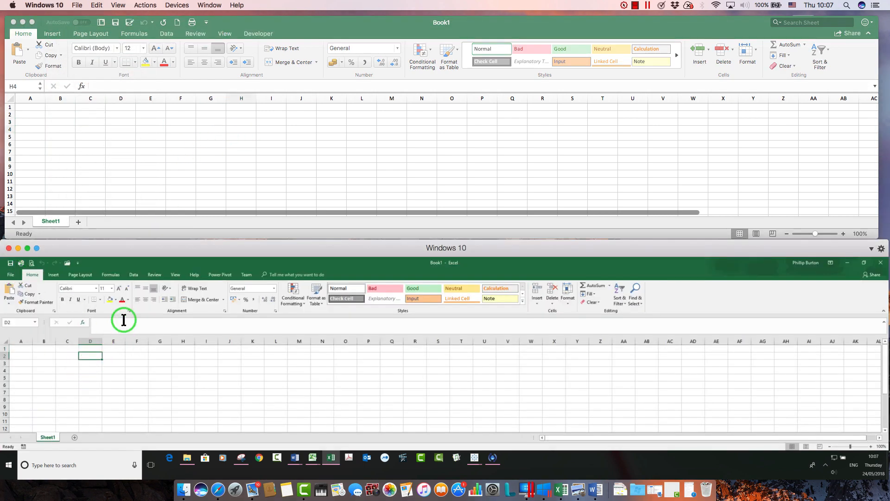
mouse_move(150, 345)
text(=B2*C2)
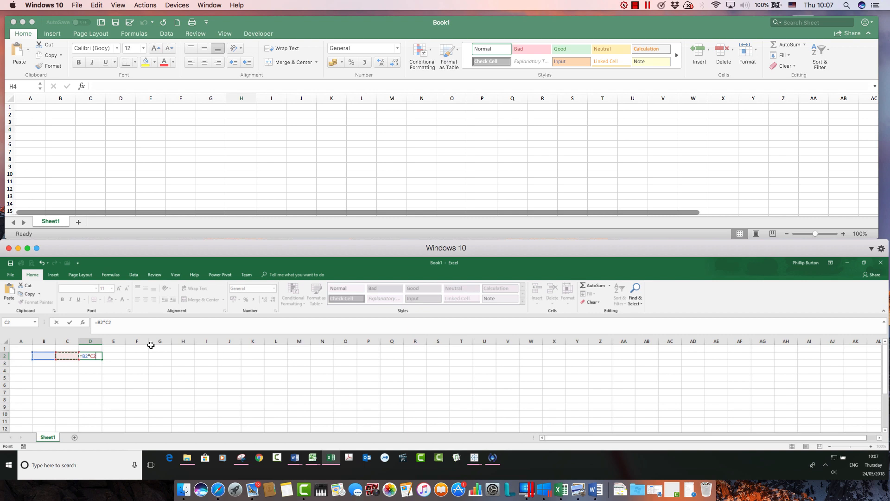
key(Return)
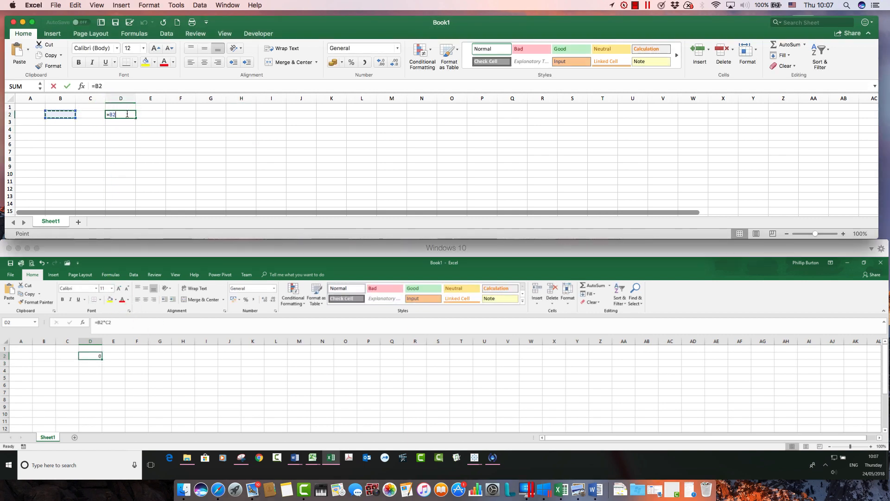
key(Return)
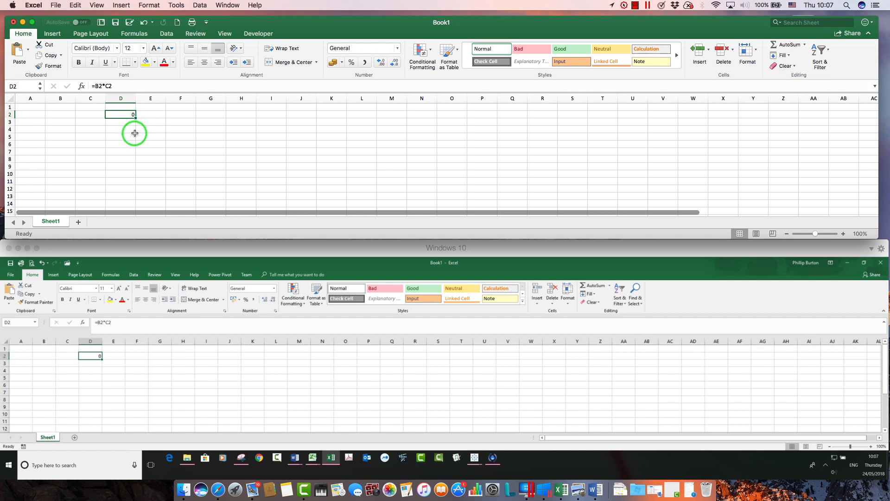
click(150, 130)
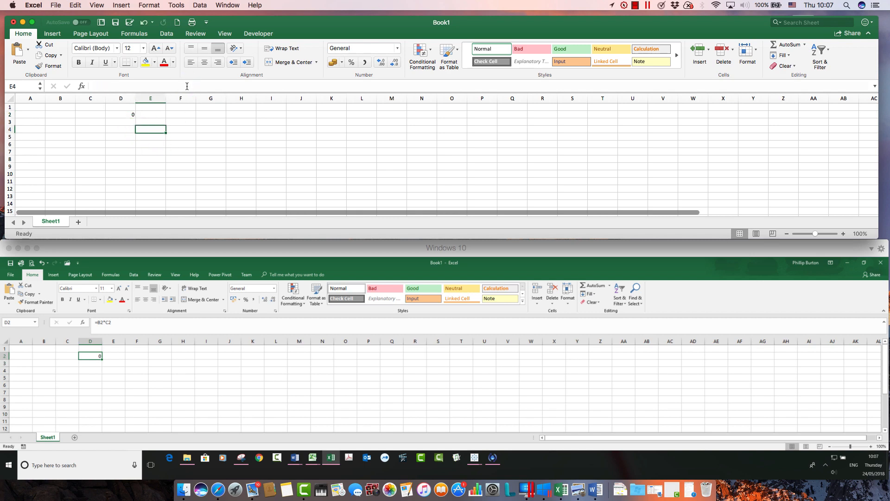
click(120, 114)
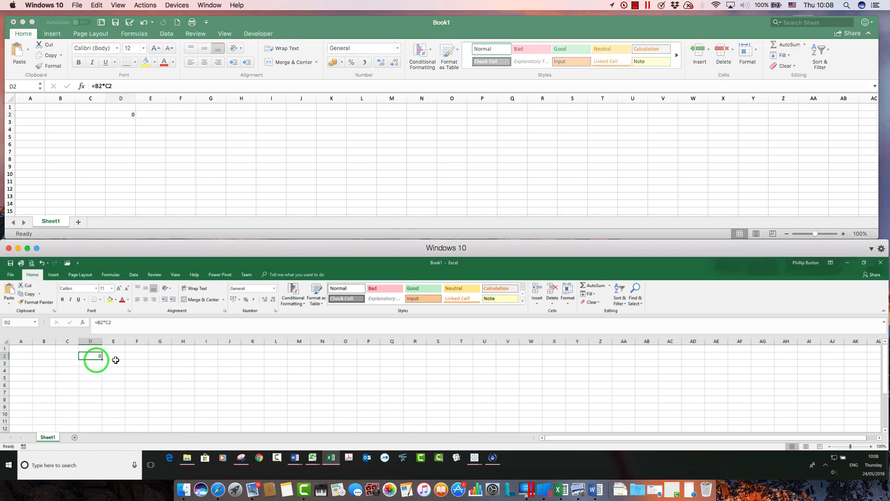
Turn on Show Formulas in the Windows sheet; toggle it on and back off in the Mac sheet
click(175, 274)
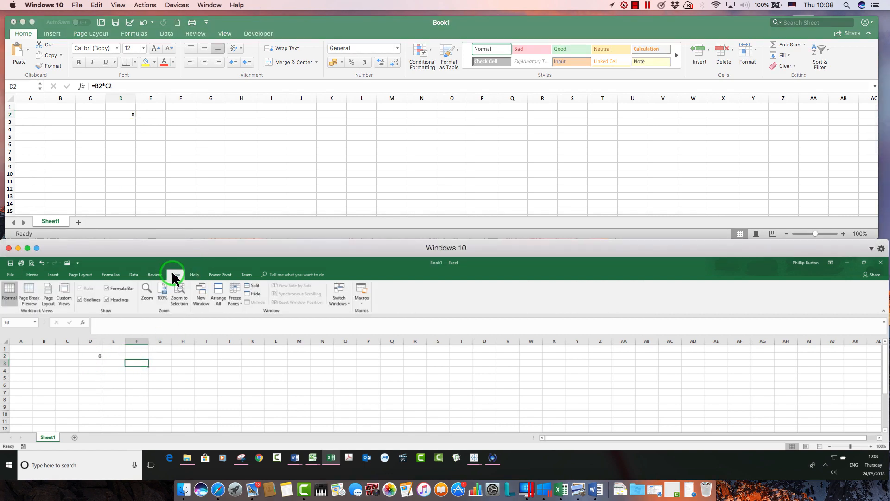
click(110, 275)
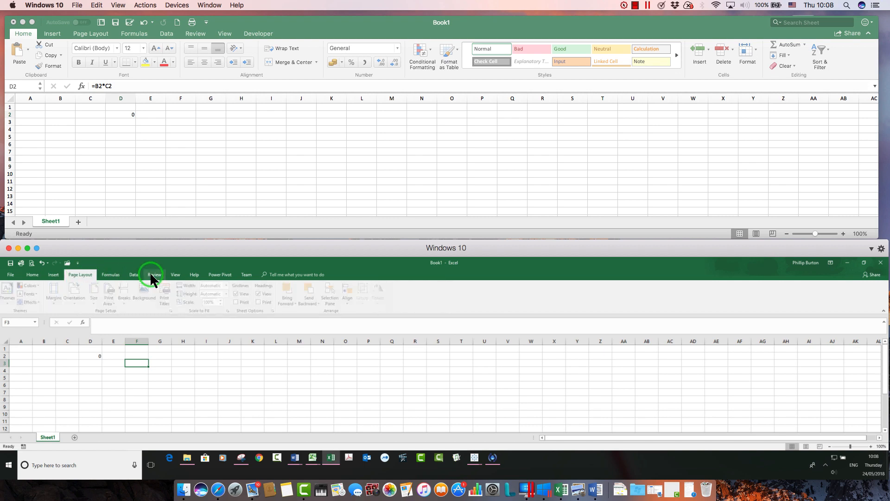
click(110, 274)
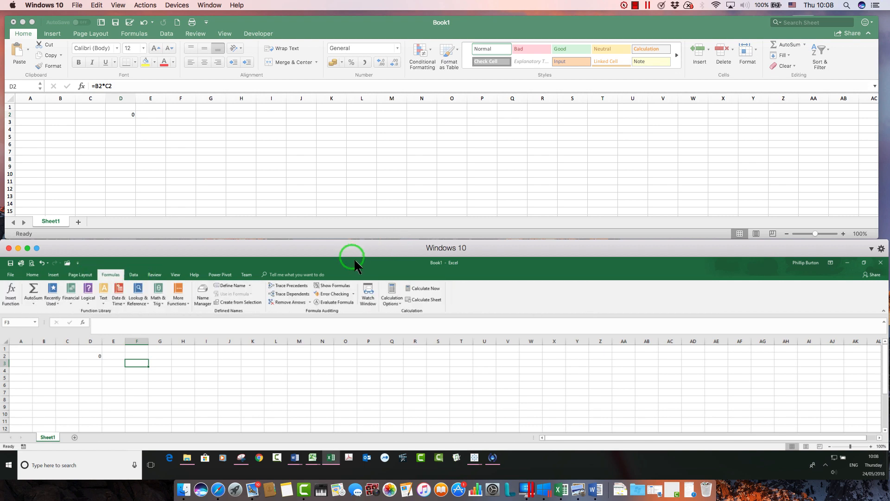
mouse_move(110, 274)
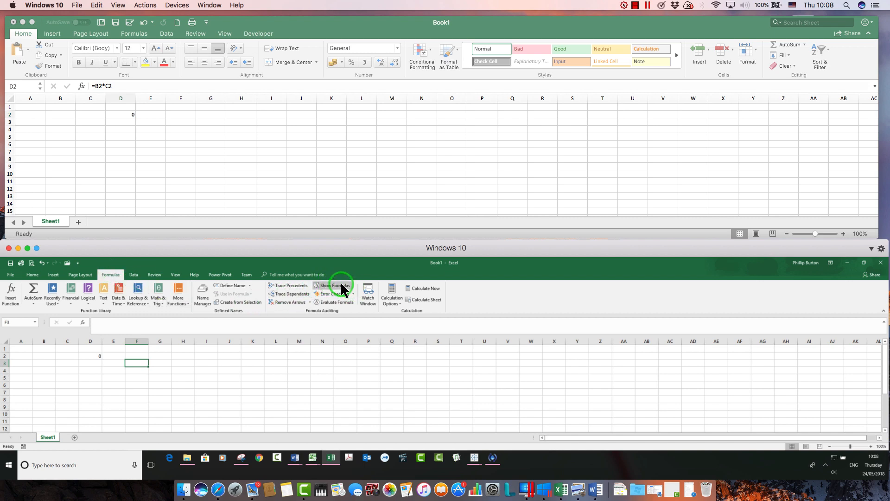
click(333, 284)
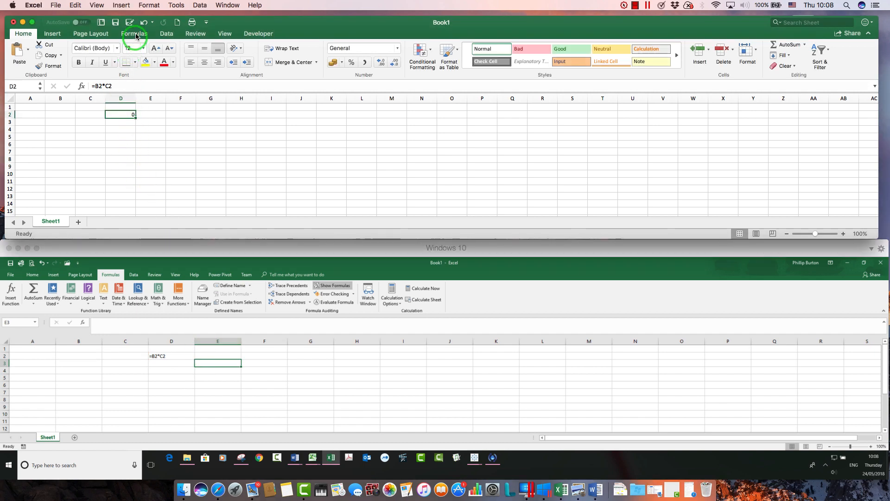
click(136, 33)
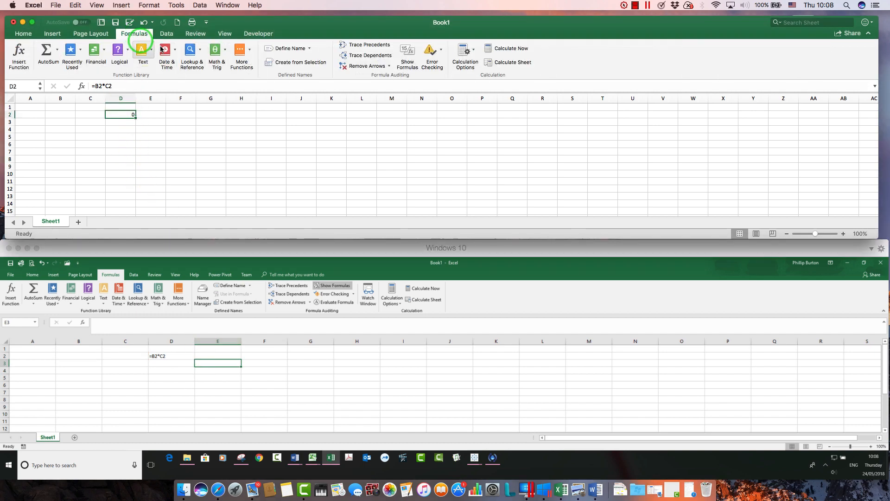
mouse_move(406, 50)
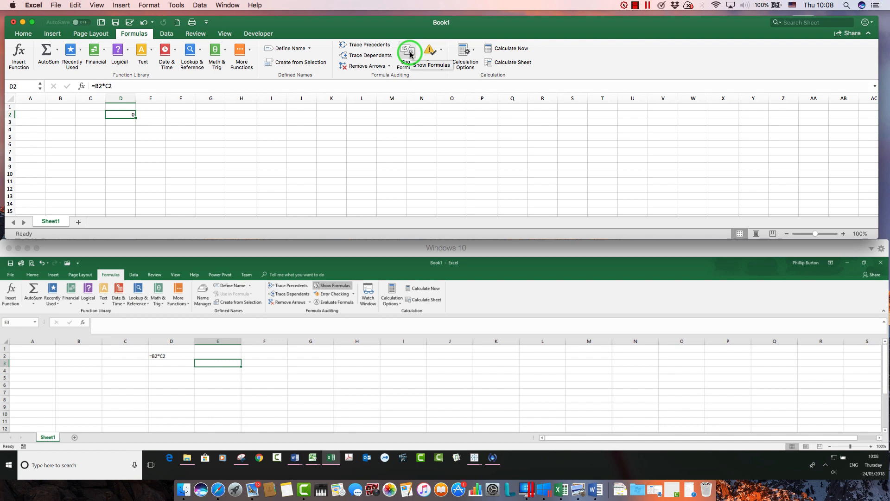
click(407, 51)
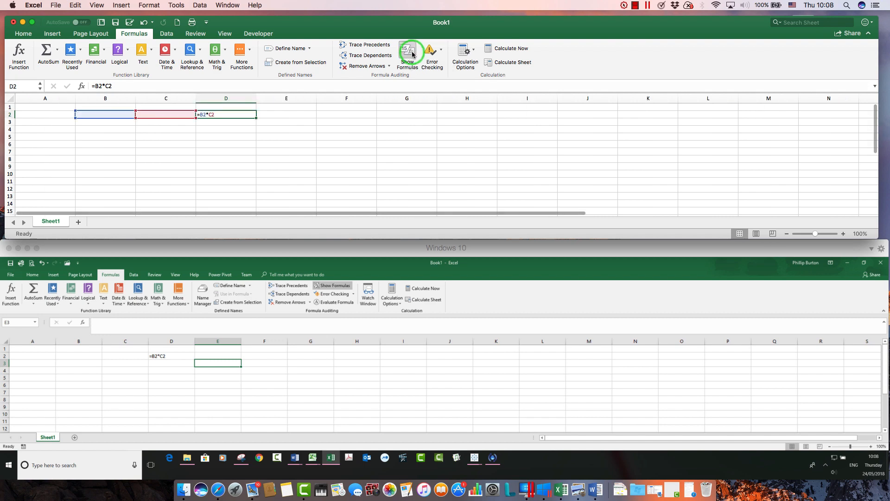
click(406, 53)
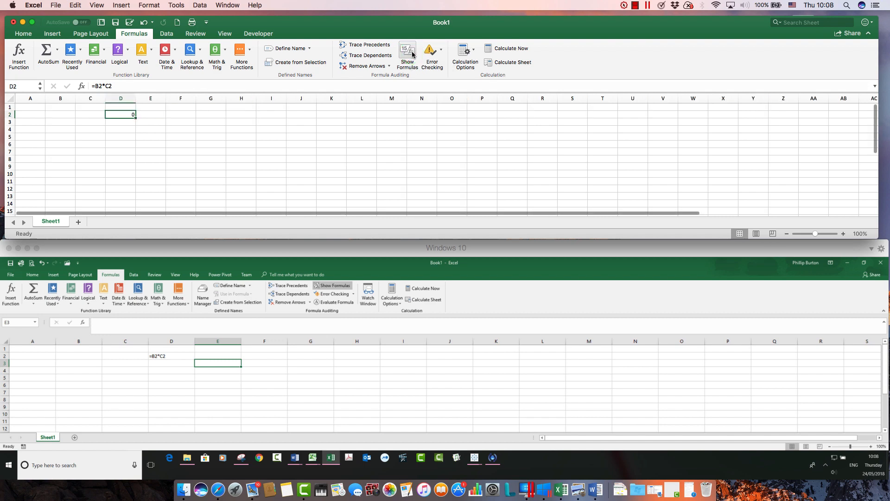
Reach File > Options > Advanced on Windows and scroll to the worksheet display options
click(182, 356)
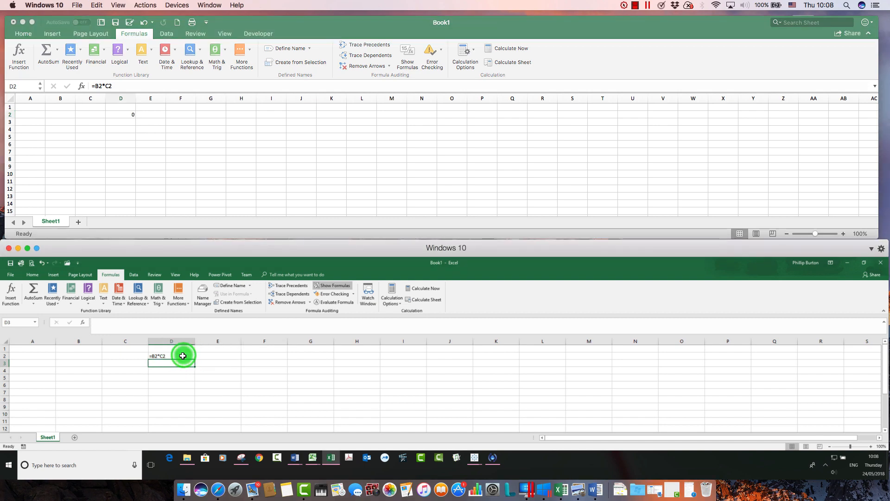
click(10, 274)
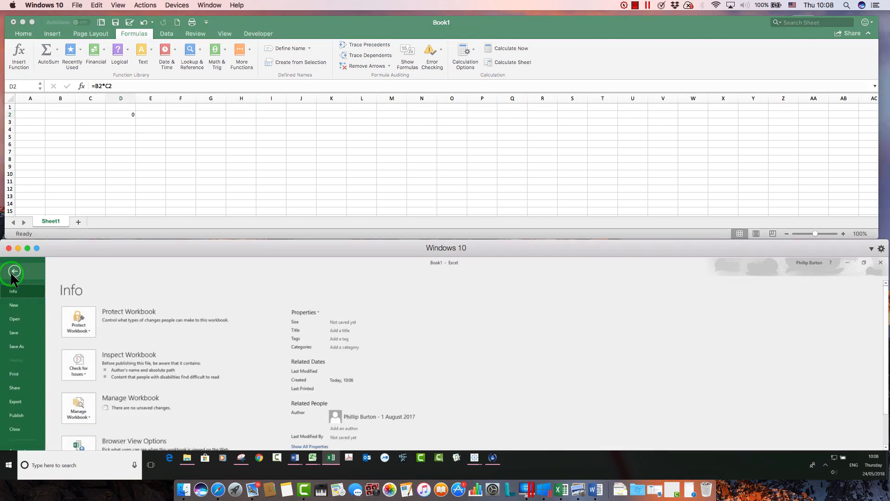
scroll(down, 3)
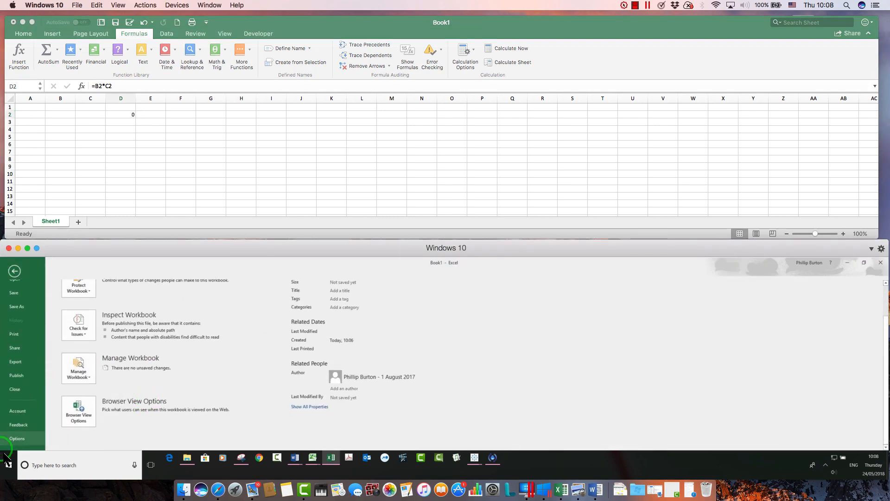
click(17, 438)
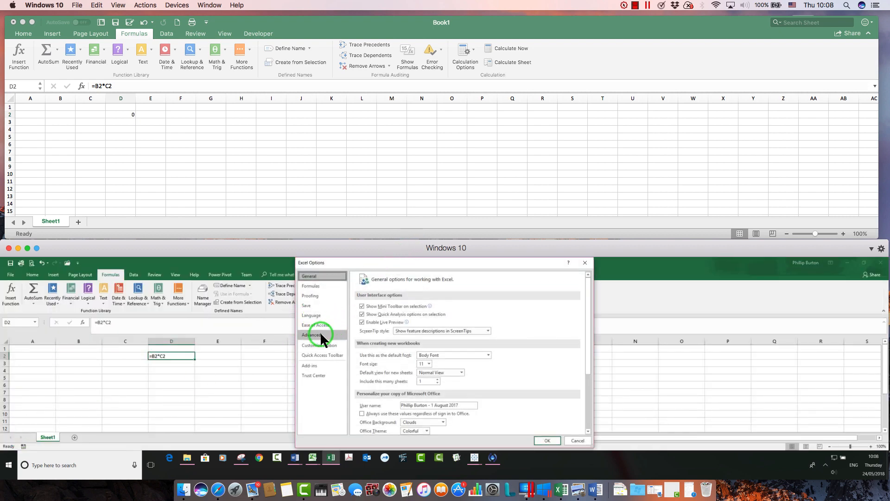
click(311, 335)
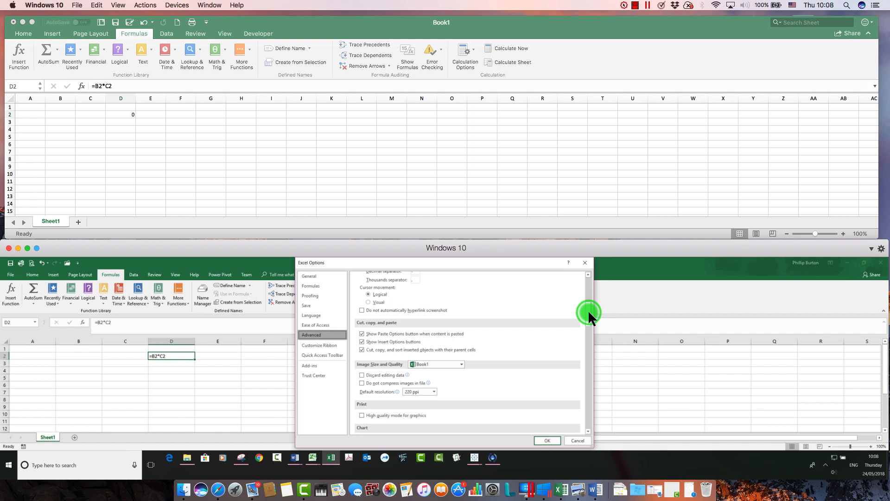
scroll(down, 3)
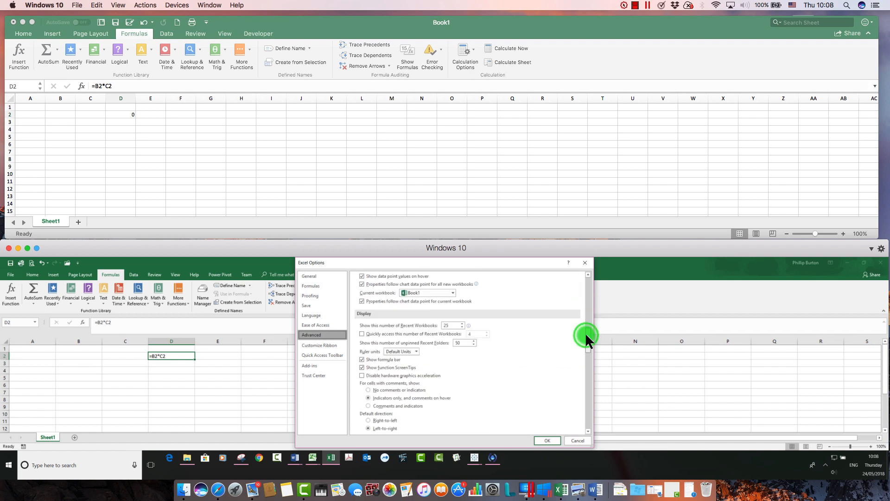
scroll(down, 3)
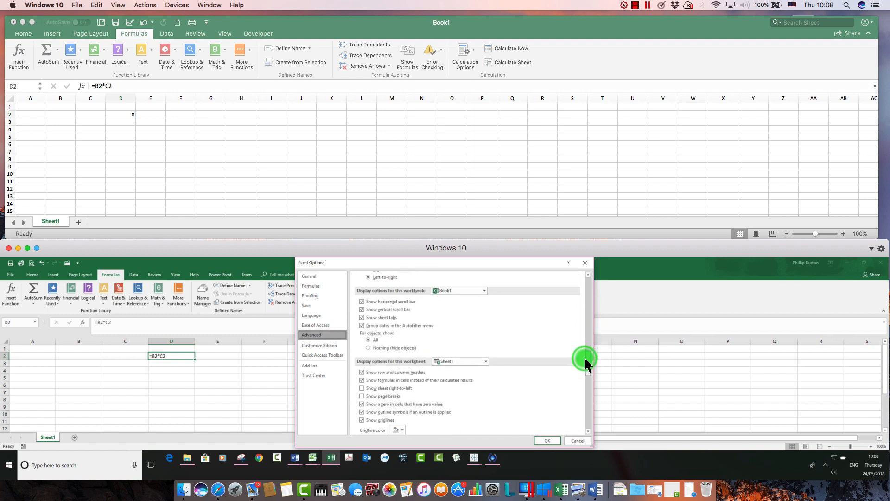
scroll(down, 3)
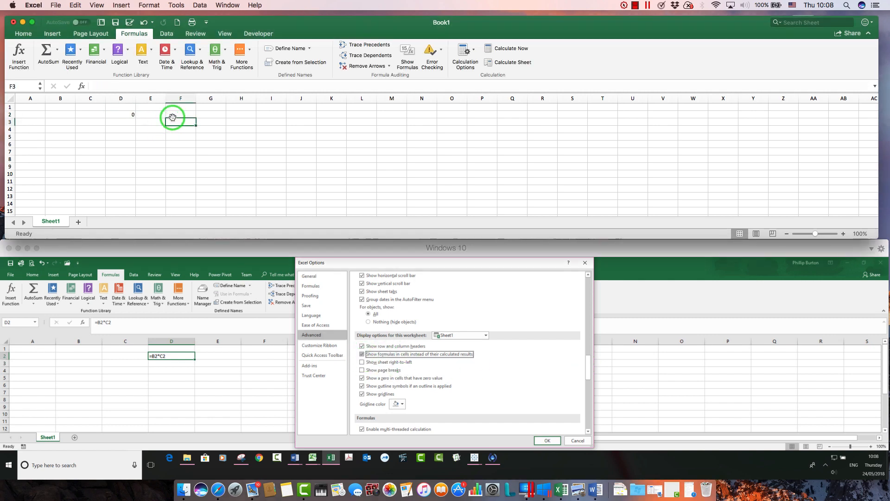
click(150, 114)
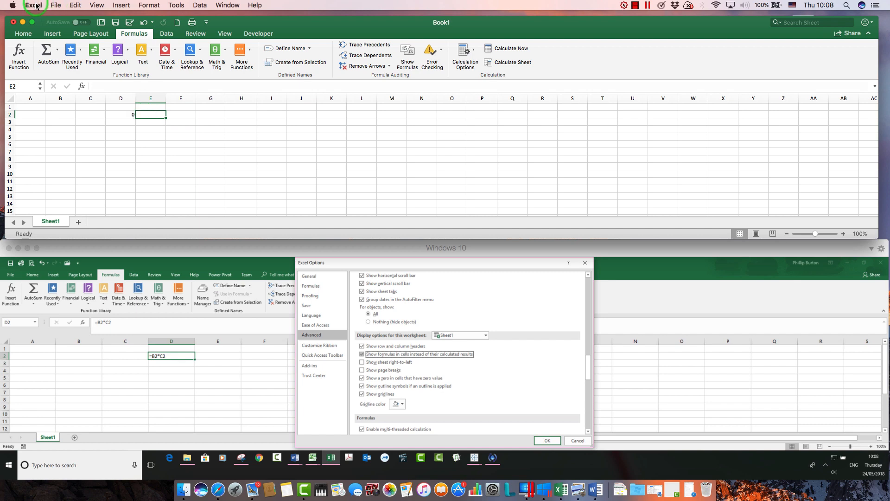
Review the Mac Excel View preferences with the Formulas checkbox, then close them
click(34, 5)
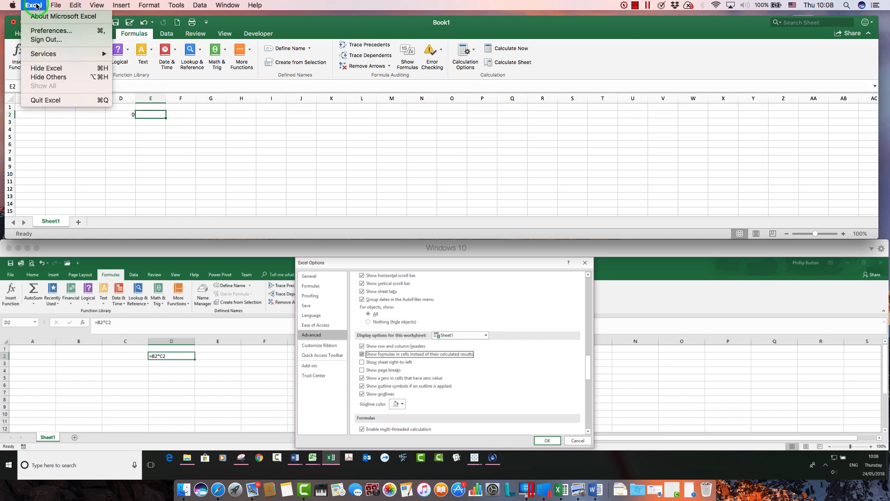
click(55, 5)
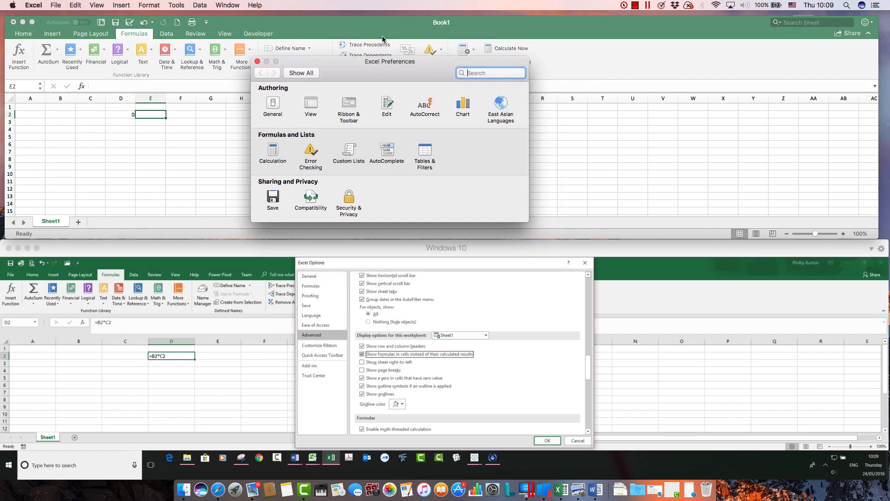
click(362, 353)
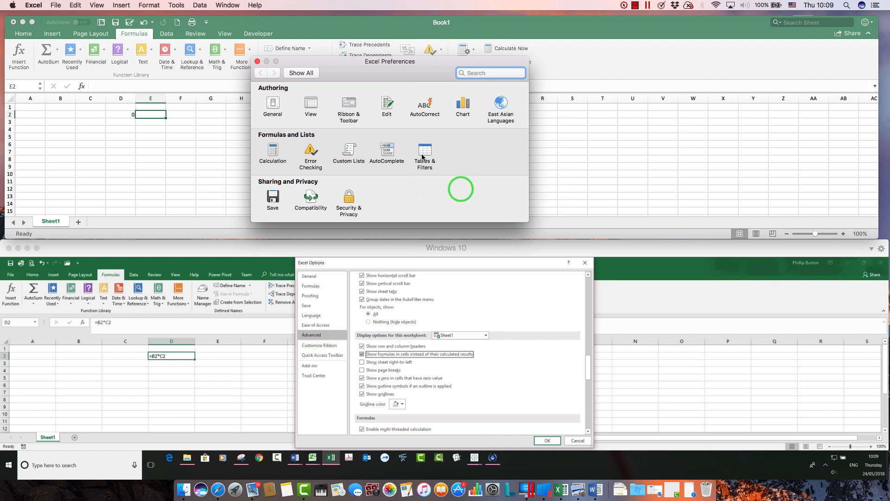
click(311, 106)
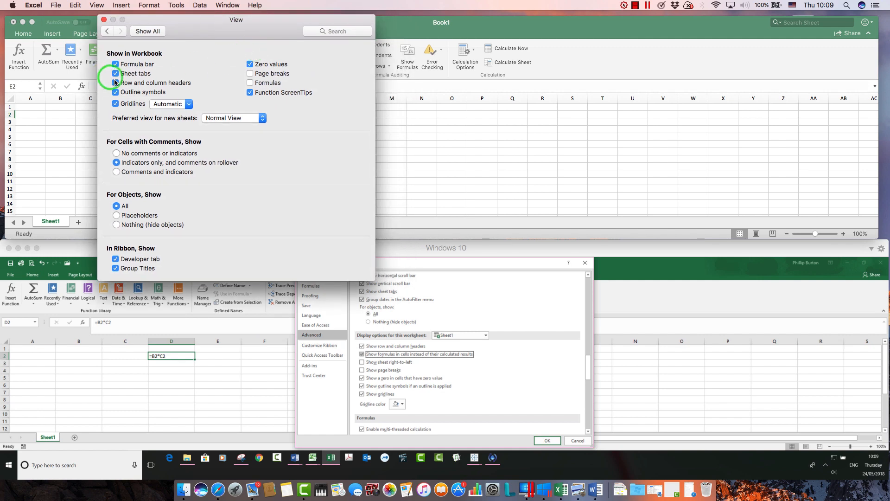
click(249, 82)
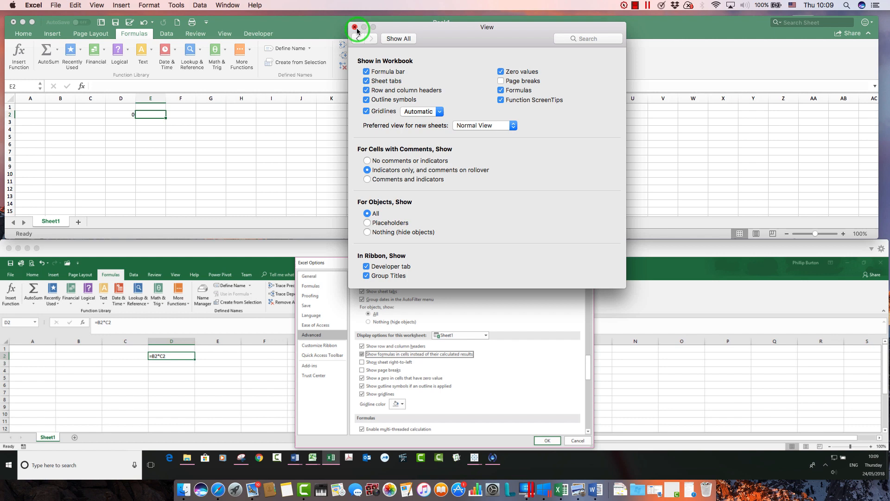
click(355, 27)
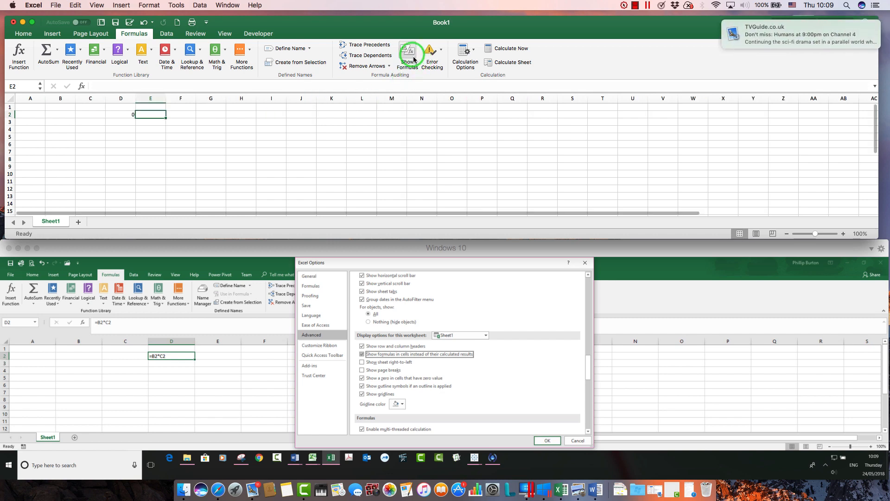
Close the Windows Excel Options and bring up the File Info page
click(547, 439)
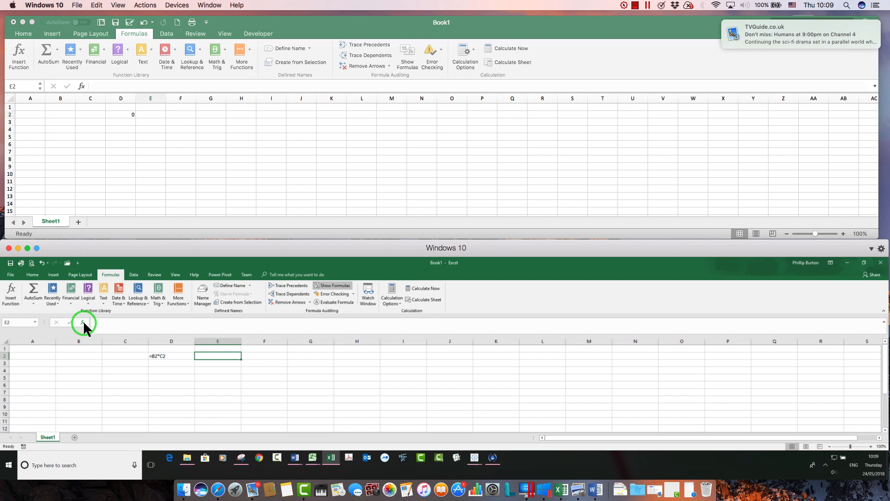
mouse_move(85, 323)
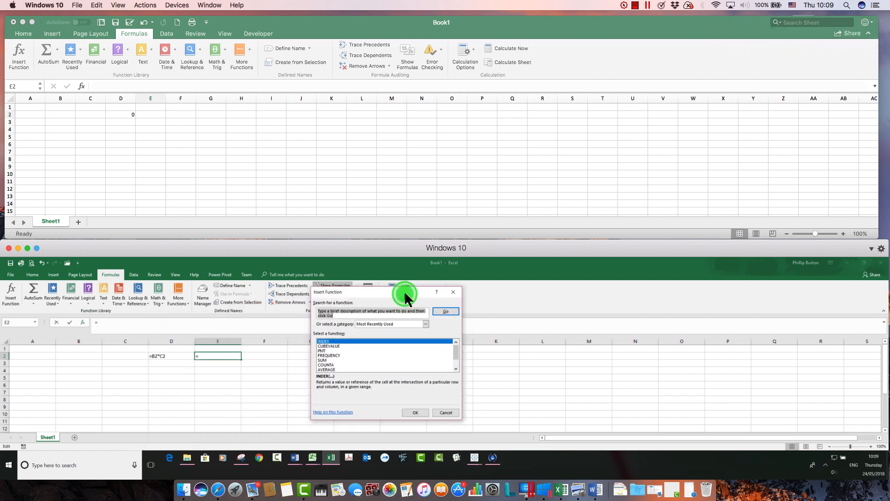
mouse_move(383, 355)
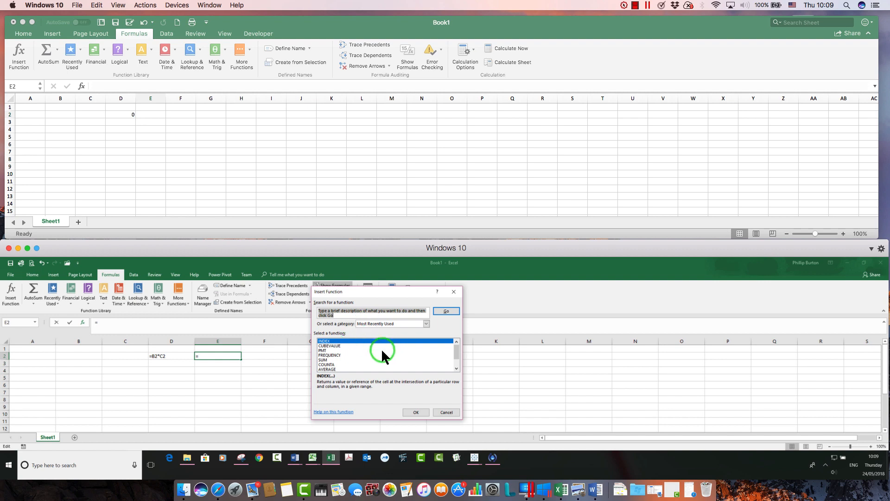
mouse_move(198, 149)
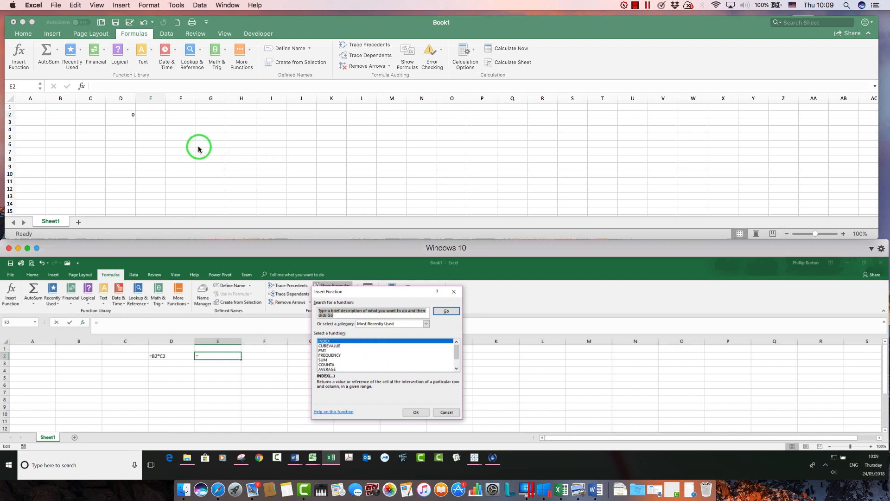
click(82, 86)
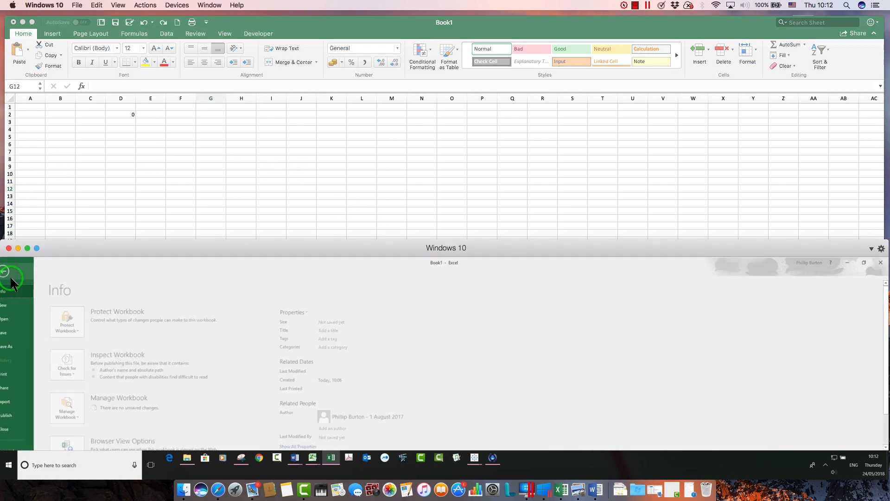
Leave the Info screen and start Insert Function from C2 on Windows, with Formula Builder on Mac
click(55, 6)
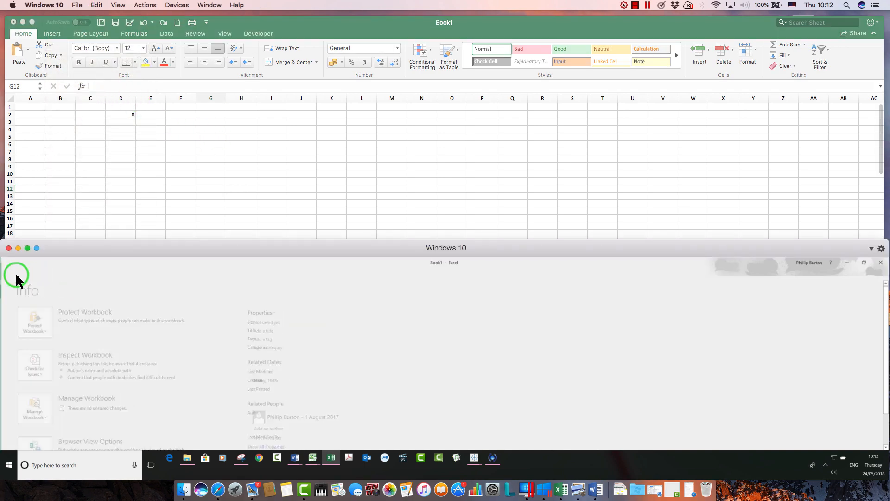
click(10, 274)
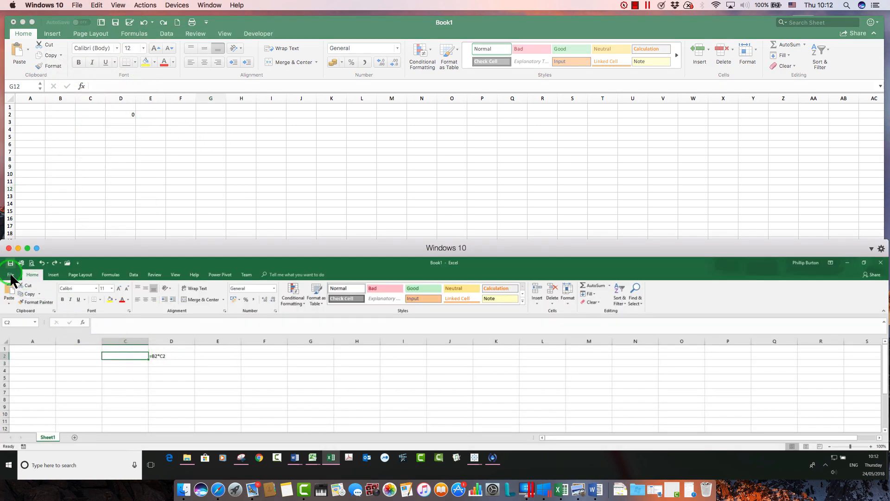
mouse_move(85, 327)
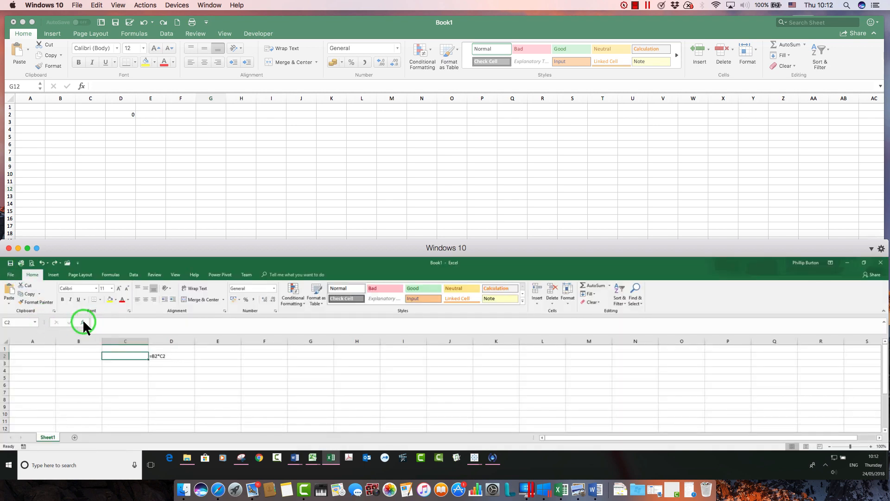
click(82, 321)
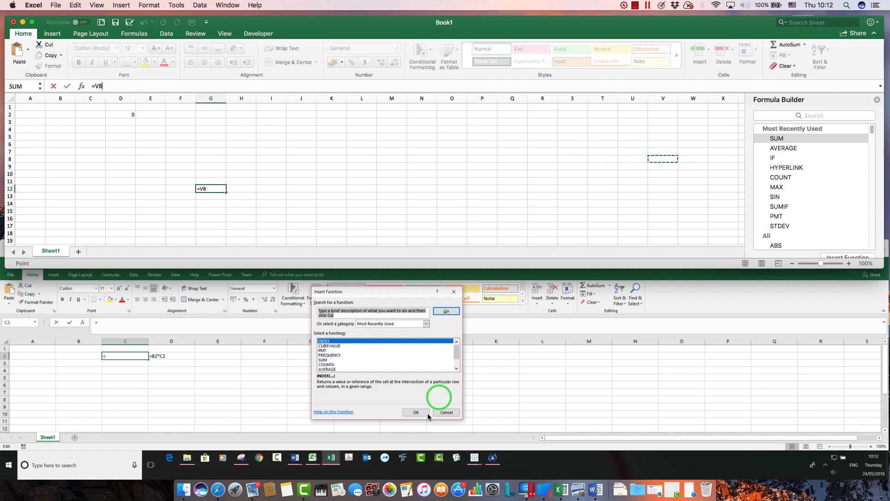
Cancel Insert Function in Windows, select F5, and cancel Format Cells from the Number launcher
click(446, 412)
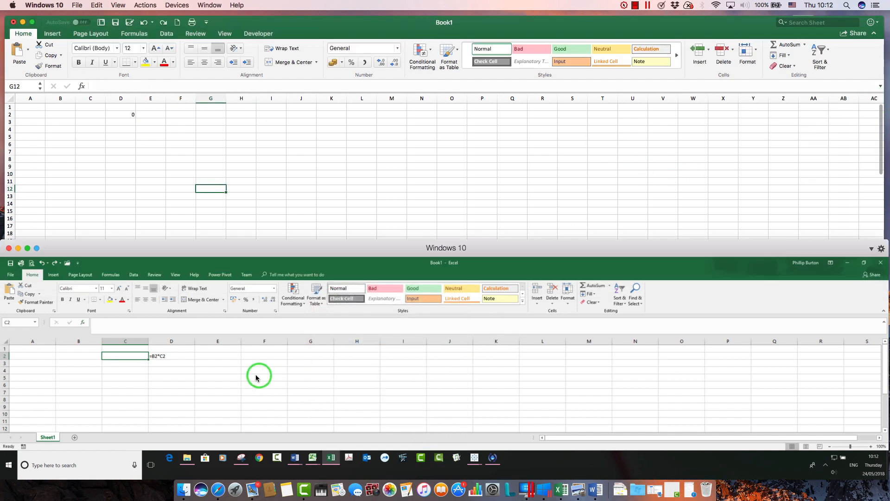
click(263, 377)
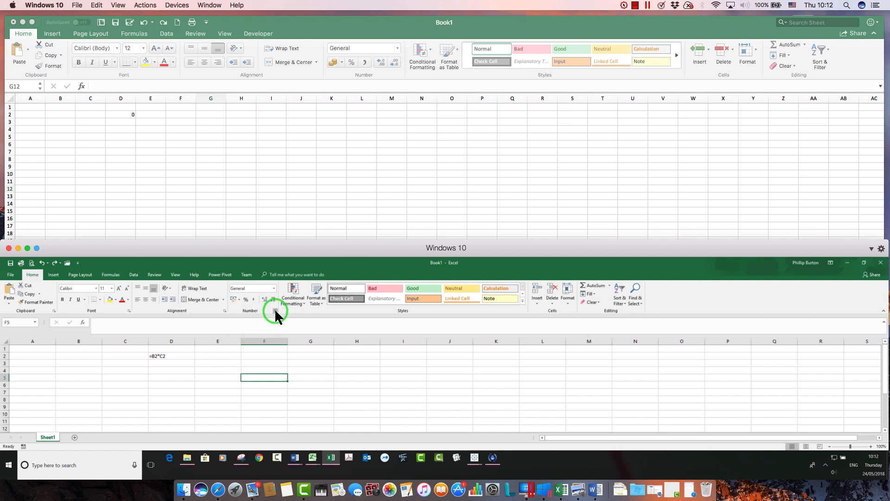
click(276, 300)
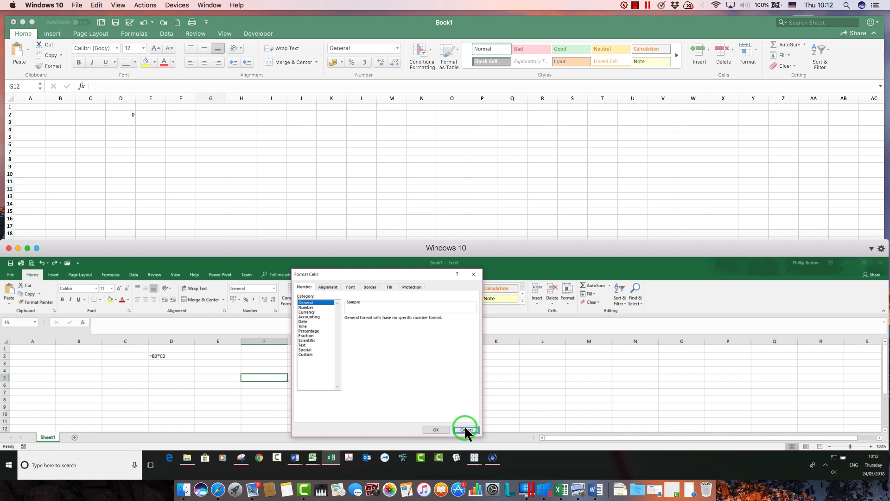
click(465, 429)
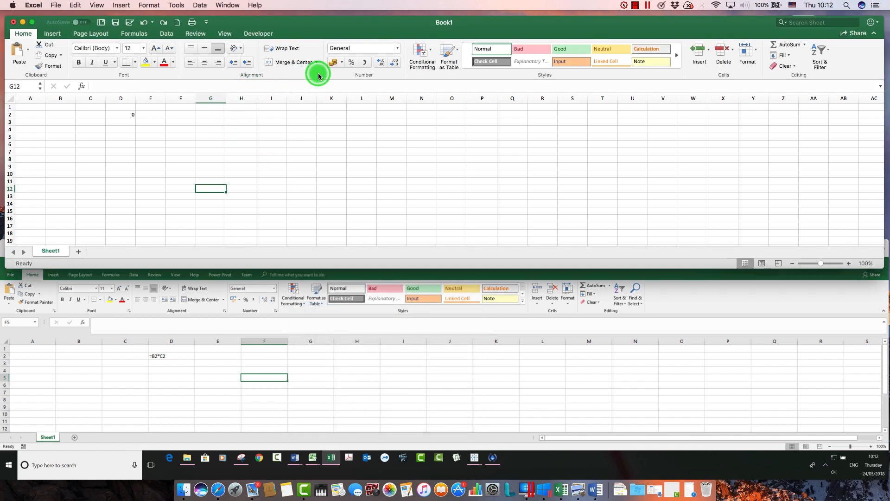
Cancel Format Cells reached via Format > Cells in the Mac workbook
click(149, 6)
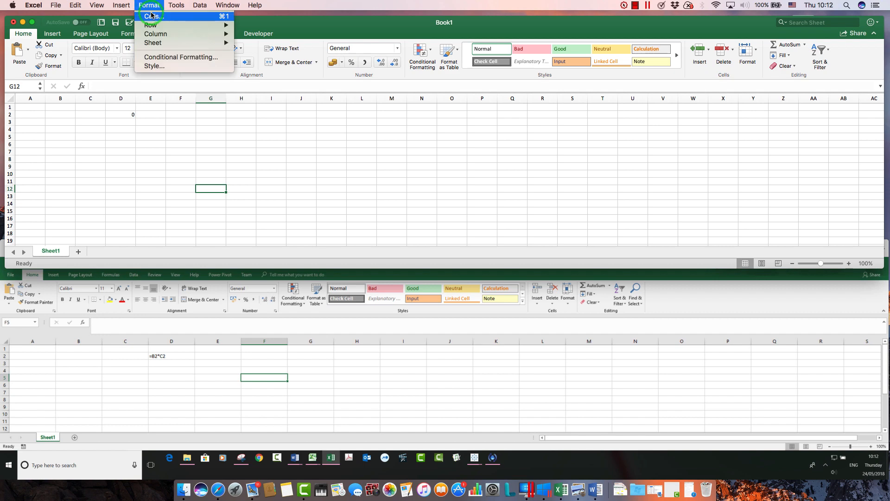
click(151, 16)
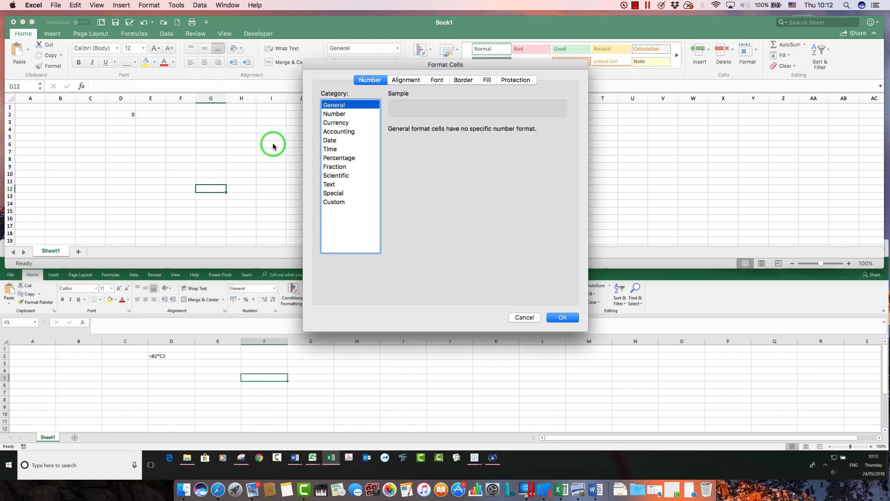
click(523, 317)
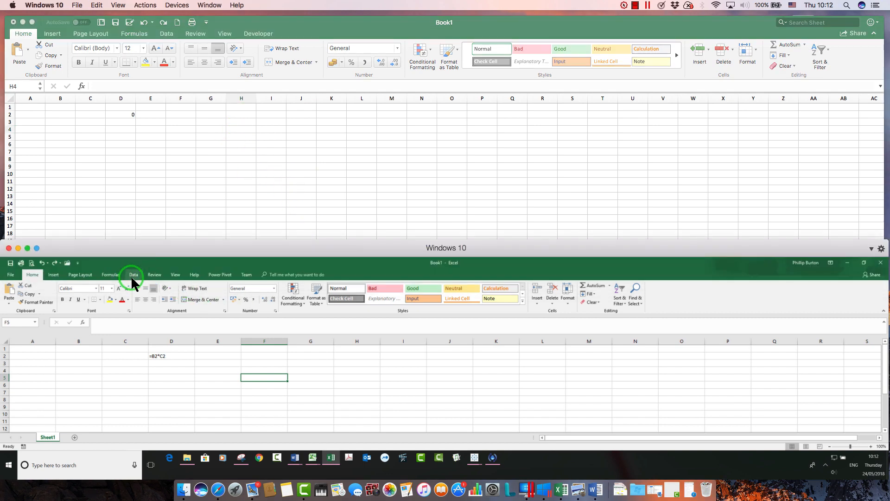
Show the Data ribbon in the Windows workbook
click(166, 33)
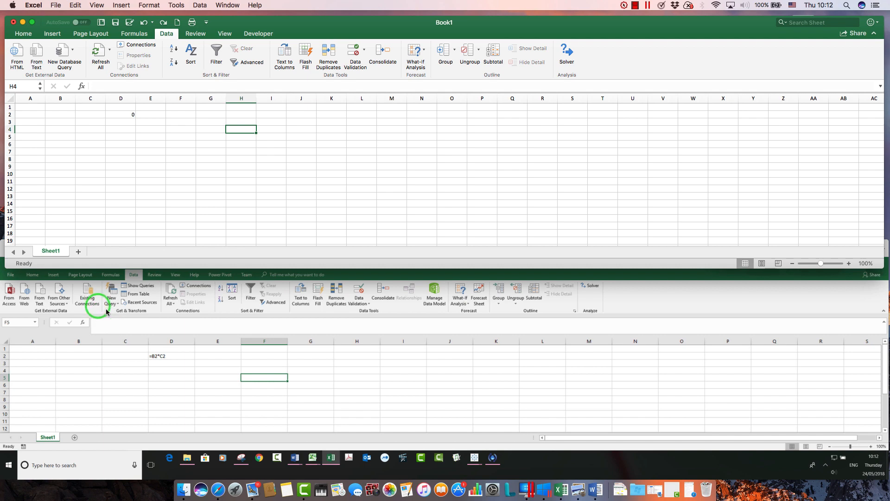
mouse_move(132, 305)
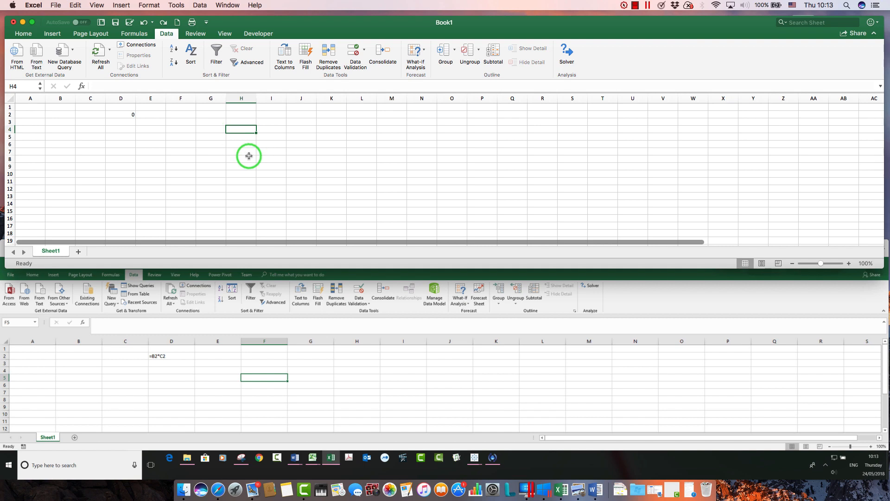
mouse_move(249, 156)
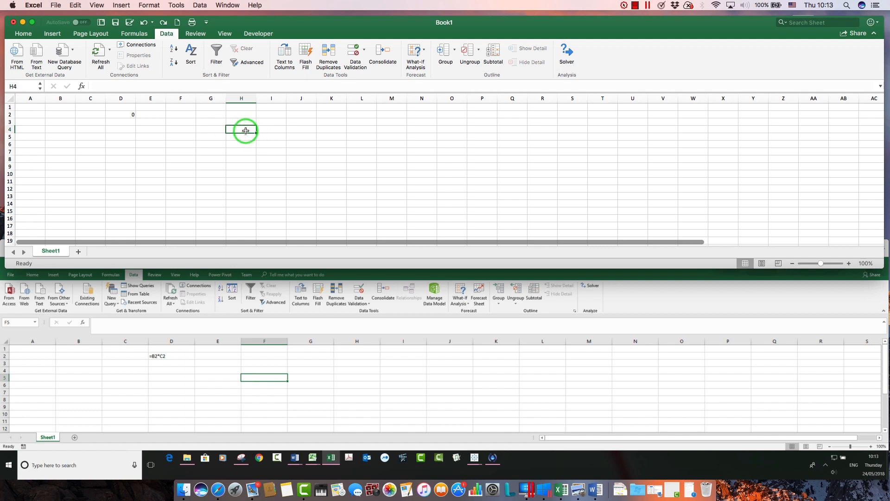
mouse_move(241, 131)
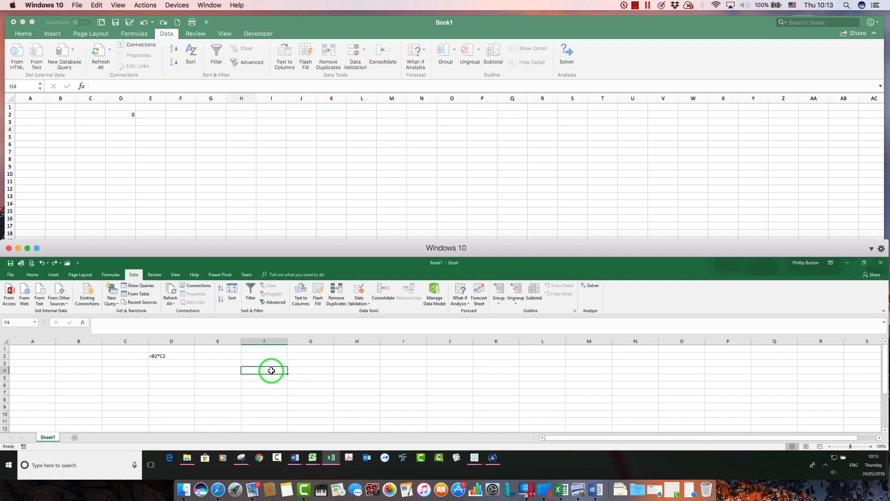
Select H5 on Mac and browse the Format and Tools menus without choosing a command
click(245, 140)
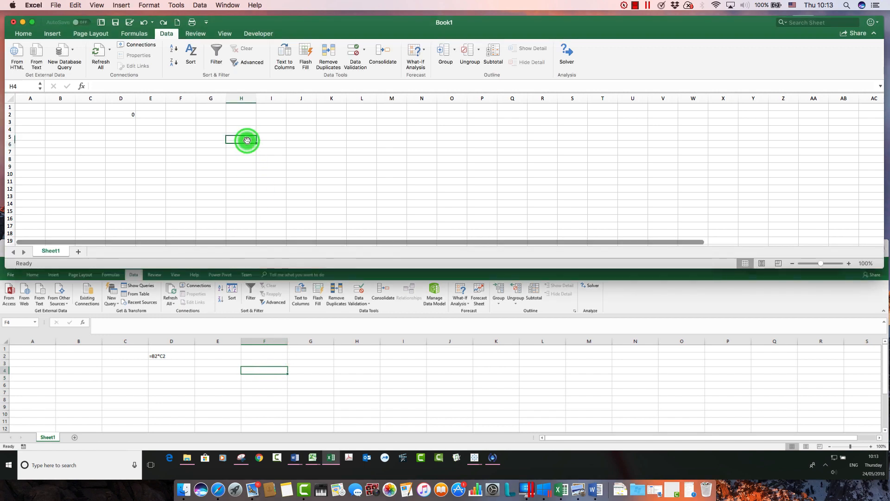
click(149, 5)
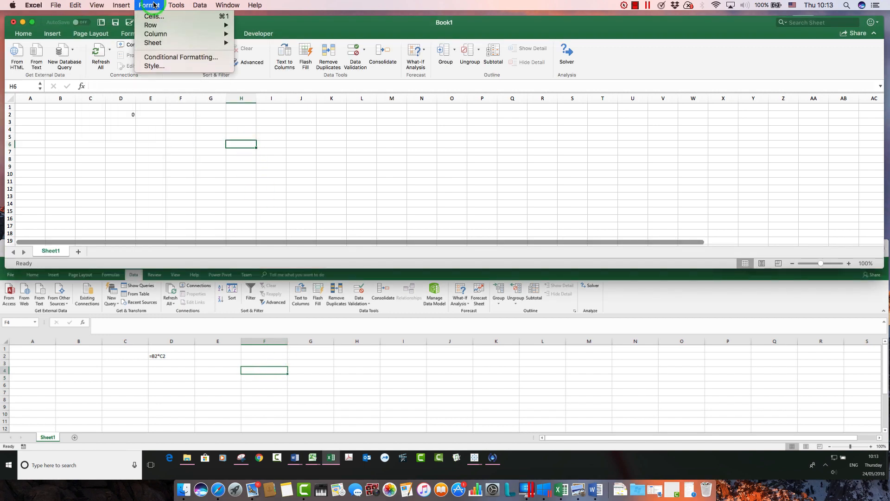
click(175, 5)
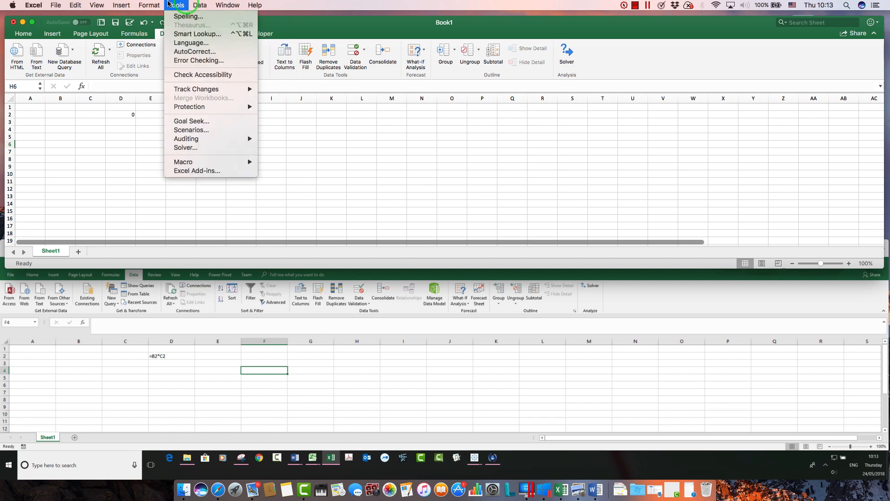
click(121, 5)
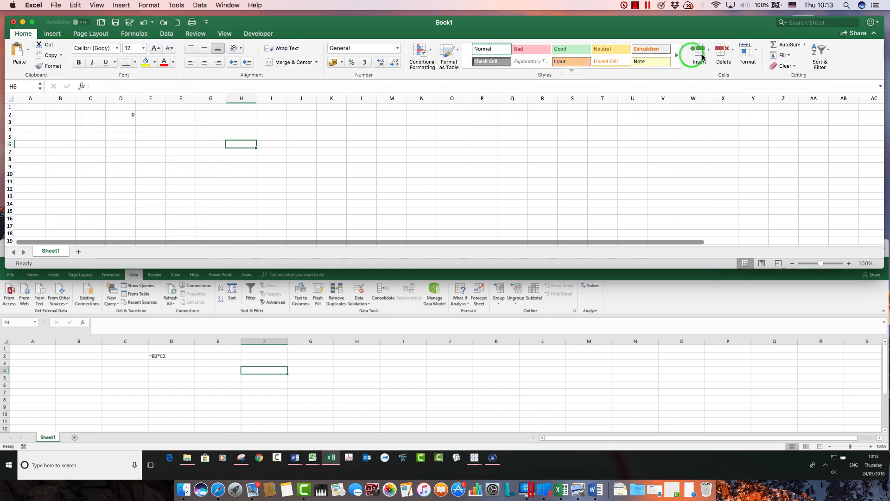
mouse_move(834, 72)
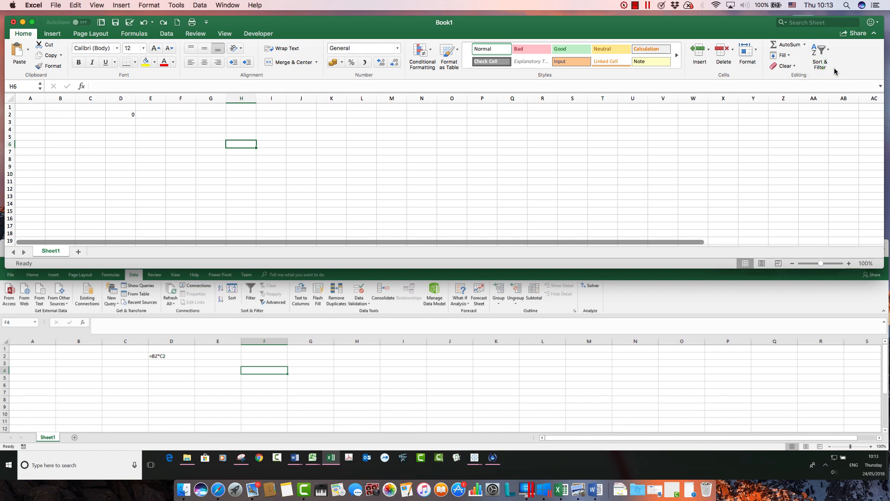